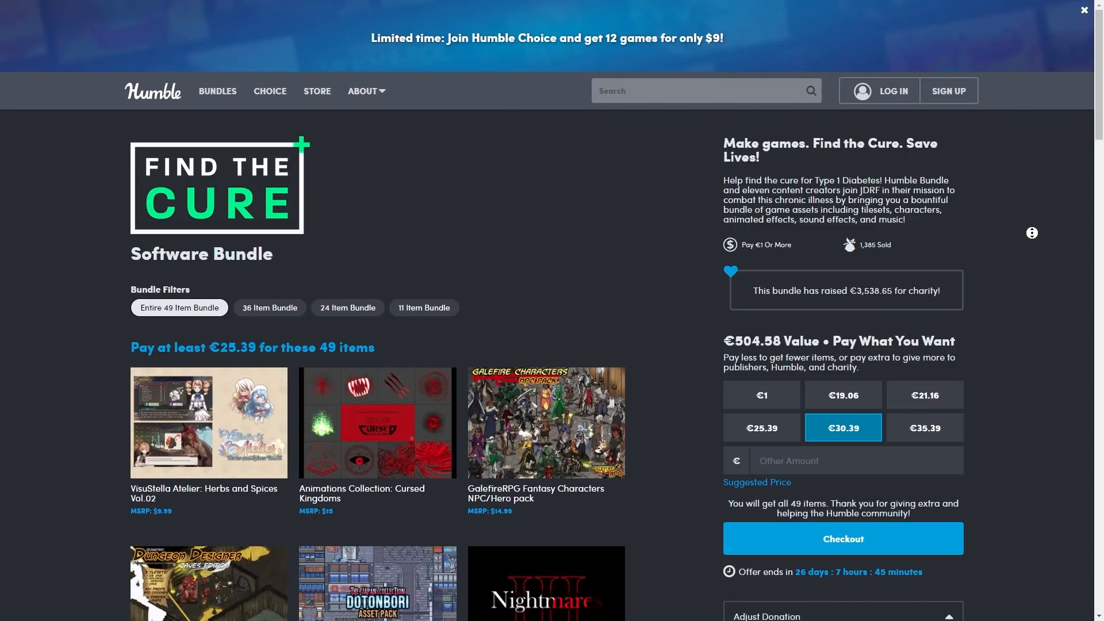
Step: Scroll down through the bundle's 49 item tiles on the Humble Bundle page
{"action": "scroll", "scroll_direction": "down", "scroll_amount": 3}
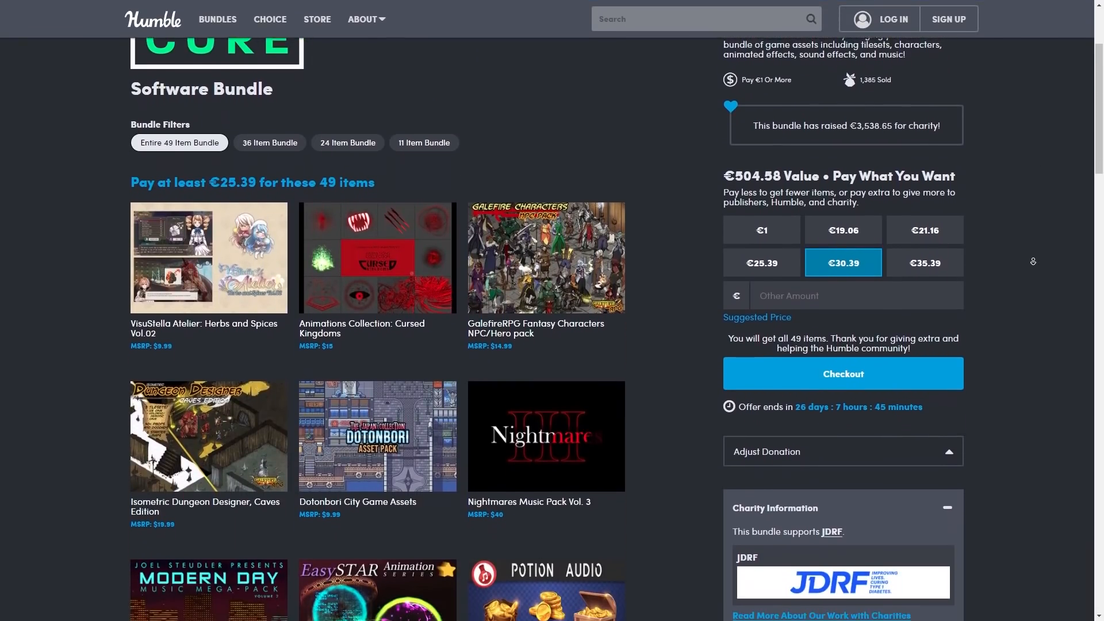
{"action": "scroll", "scroll_direction": "down", "scroll_amount": 3}
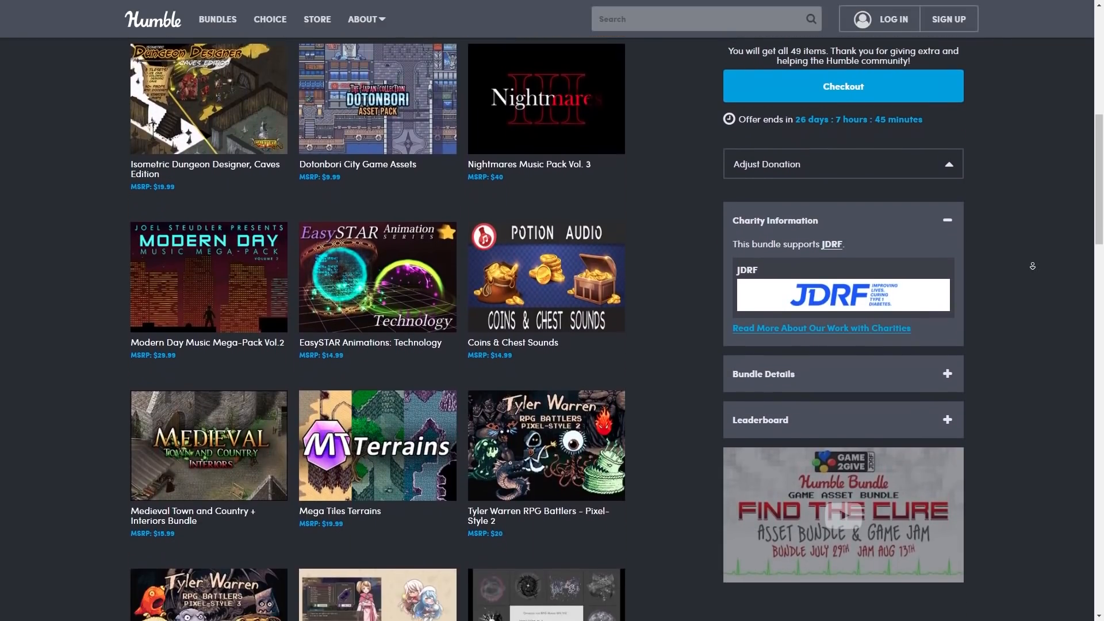
{"action": "scroll", "scroll_direction": "down", "scroll_amount": 3}
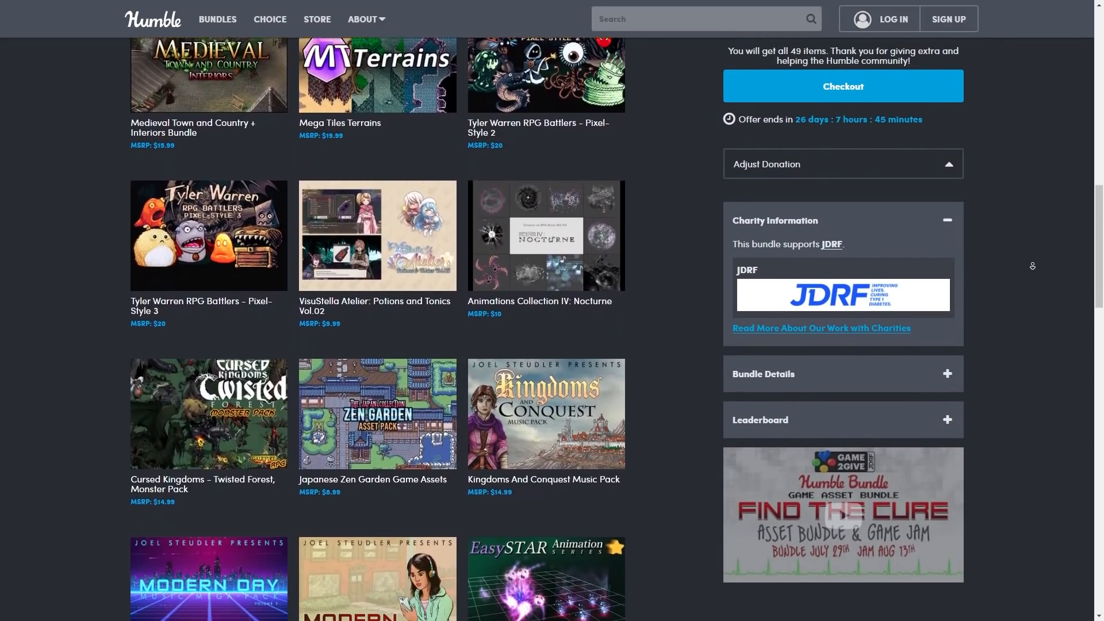
{"action": "scroll", "scroll_direction": "down", "scroll_amount": 3}
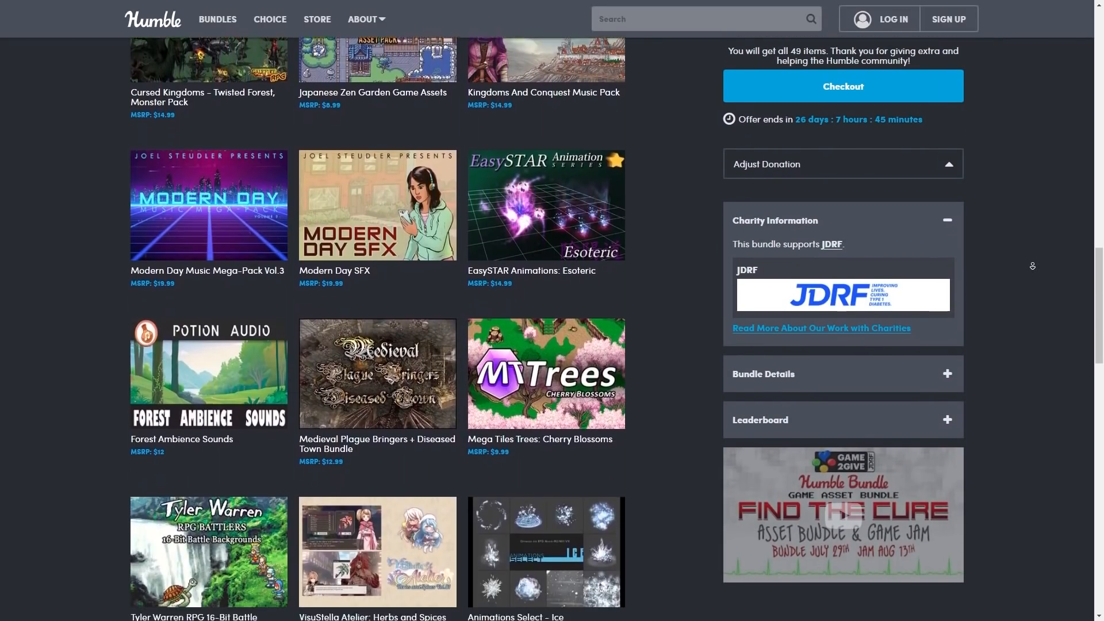
{"action": "scroll", "scroll_direction": "down", "scroll_amount": 3}
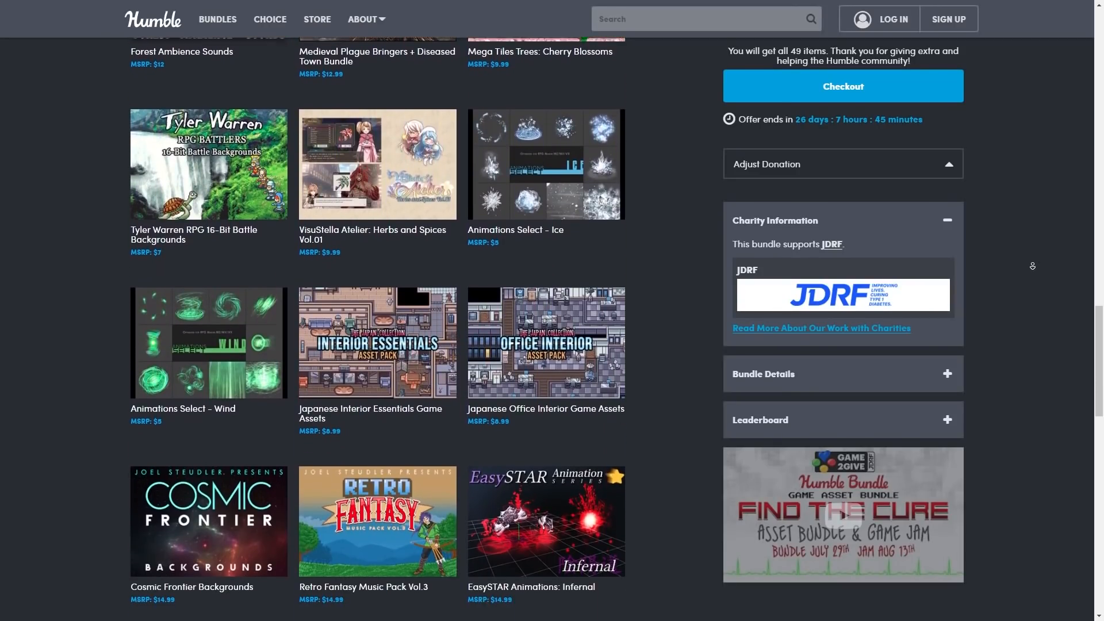
{"action": "scroll", "scroll_direction": "down", "scroll_amount": 3}
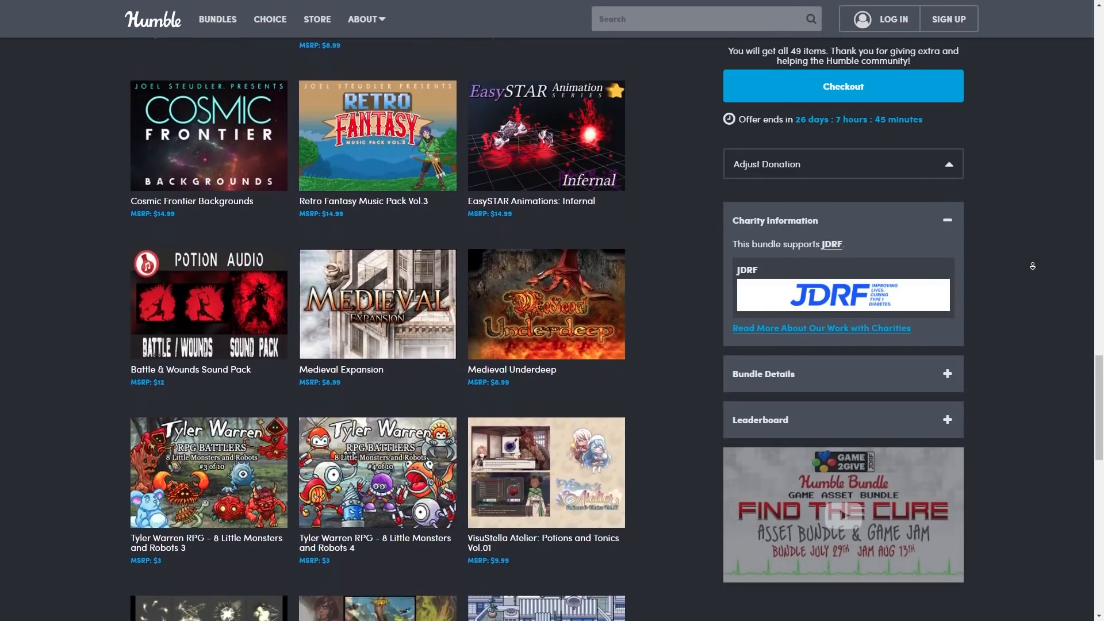
{"action": "scroll", "scroll_direction": "down", "scroll_amount": 3}
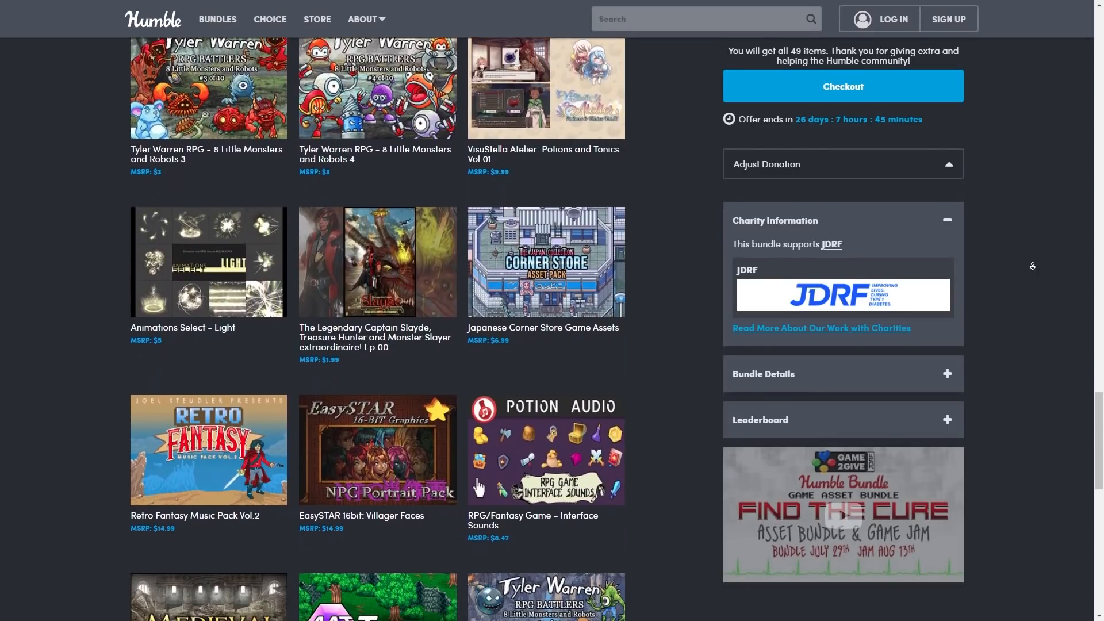
{"action": "scroll", "scroll_direction": "down", "scroll_amount": 3}
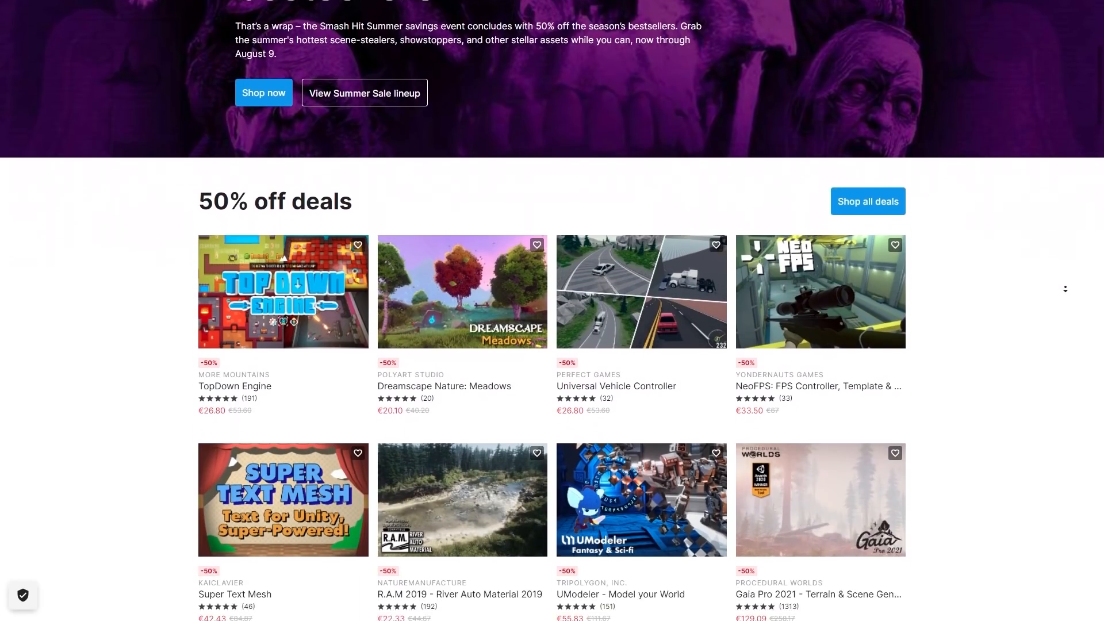
Step: Scroll through the summer sale 50% off deals grid
{"action": "scroll", "scroll_direction": "down", "scroll_amount": 3}
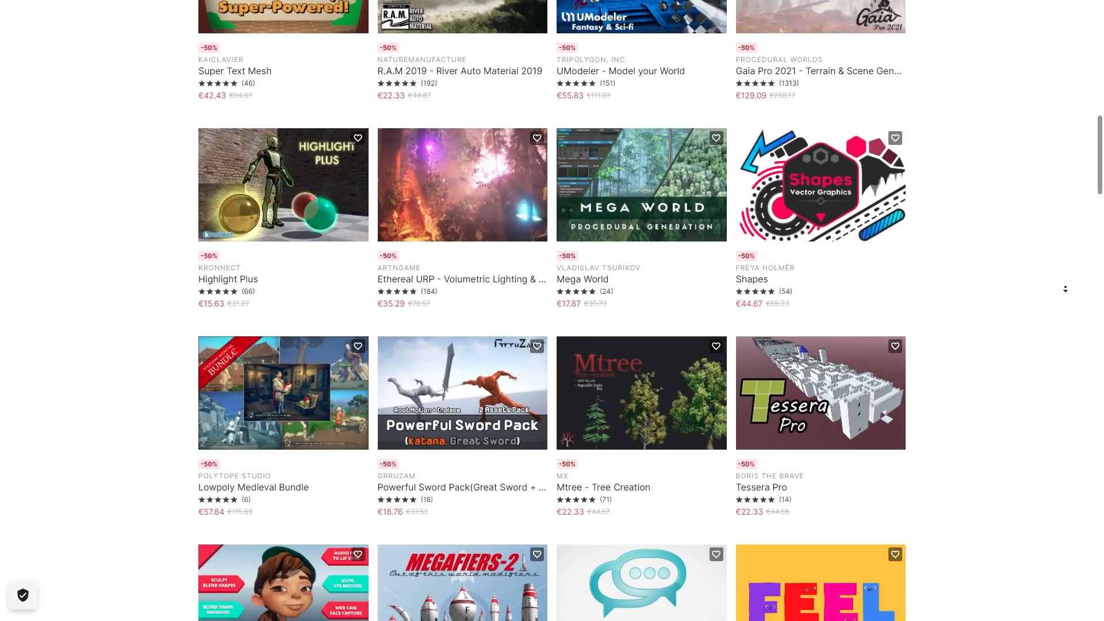
{"action": "scroll", "scroll_direction": "down", "scroll_amount": 3}
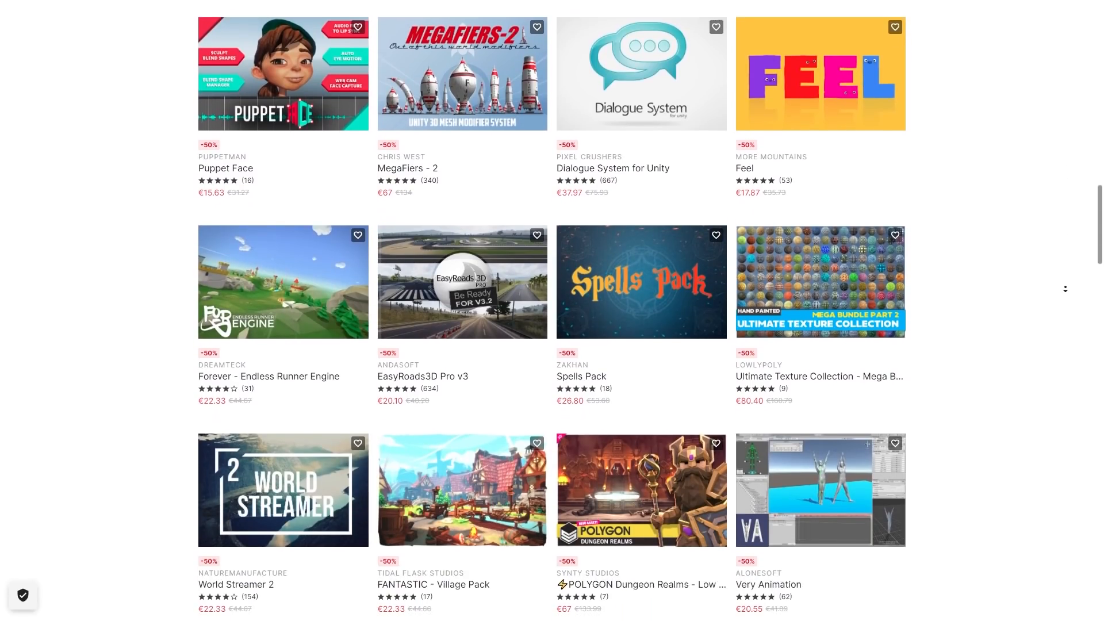
{"action": "scroll", "scroll_direction": "down", "scroll_amount": 3}
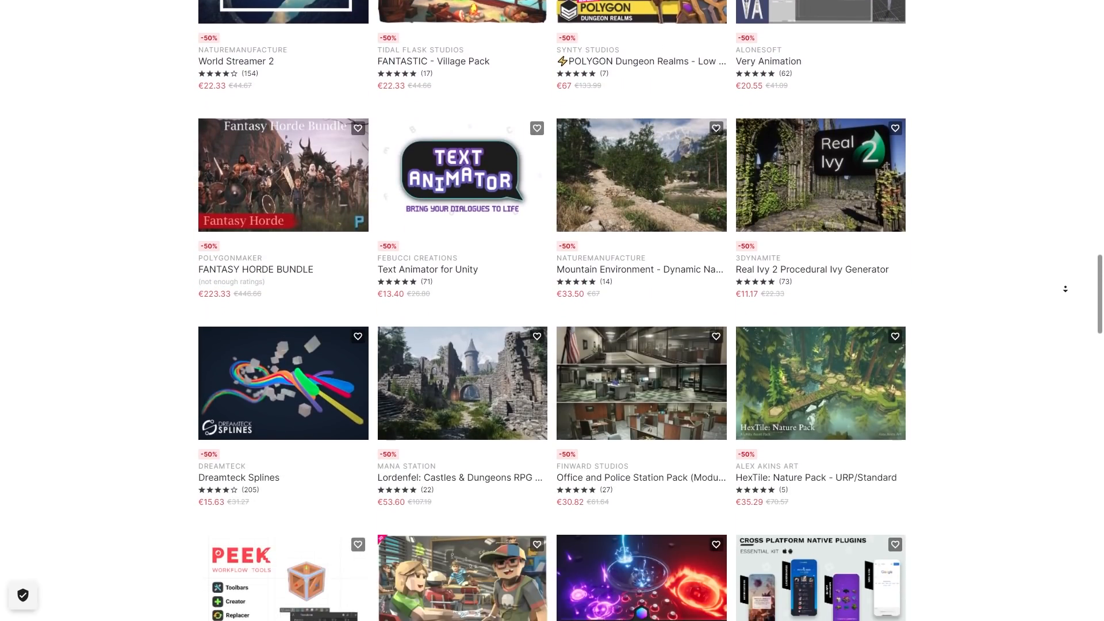
{"action": "scroll", "scroll_direction": "down", "scroll_amount": 3}
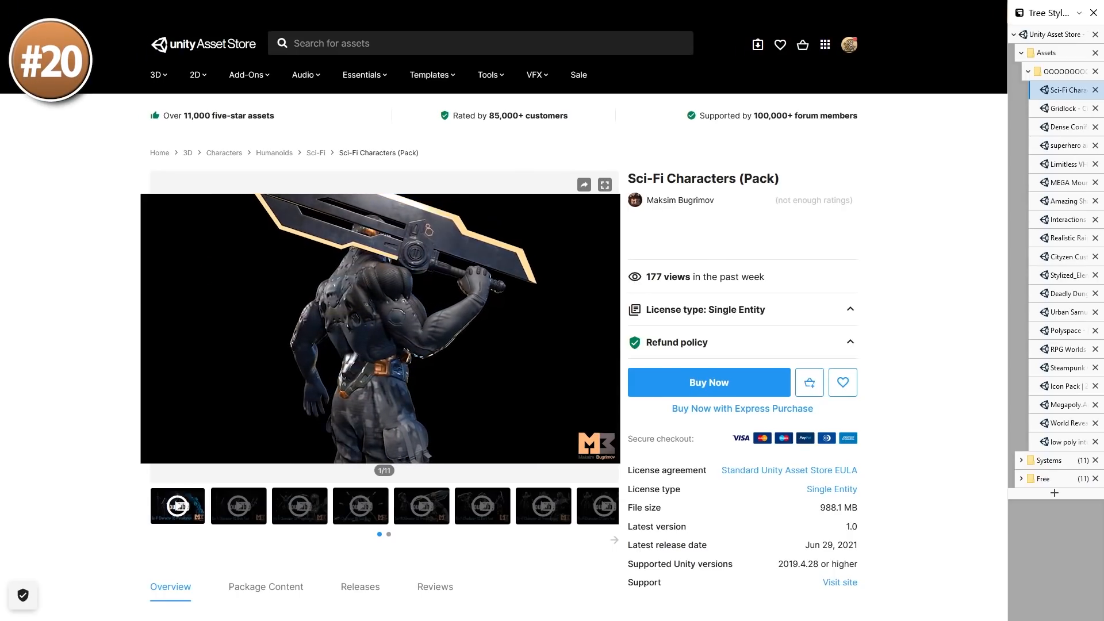
Step: Open the Gridlock City Traffic Vehicle Pack page, then the Dense Coniferous Forest page
{"action": "left_click", "coordinate": [604, 184]}
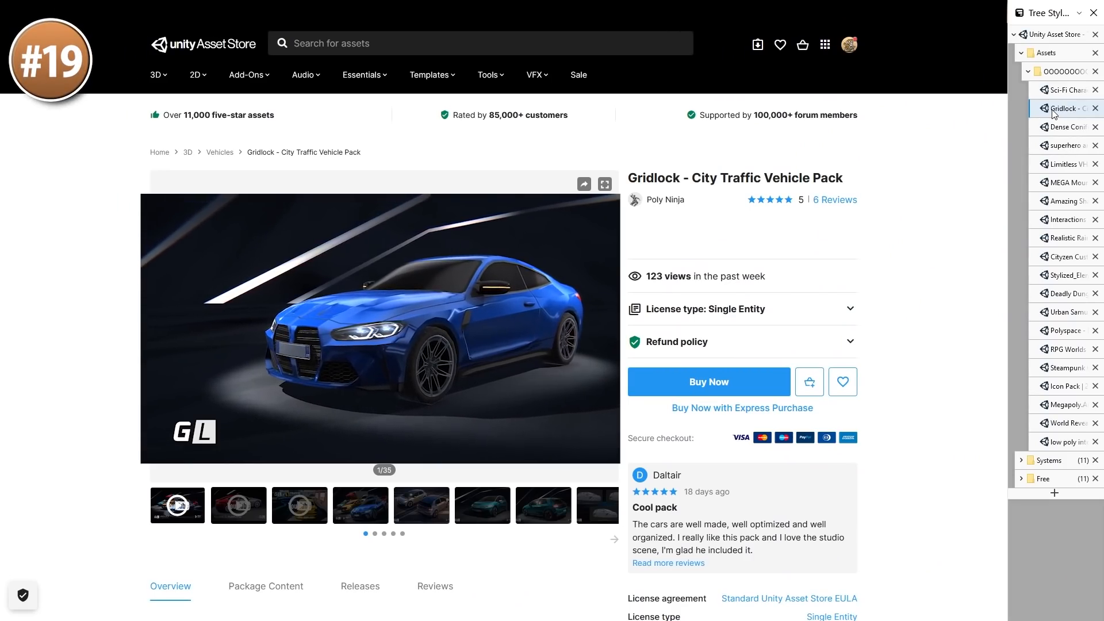
{"action": "left_click", "coordinate": [1068, 127]}
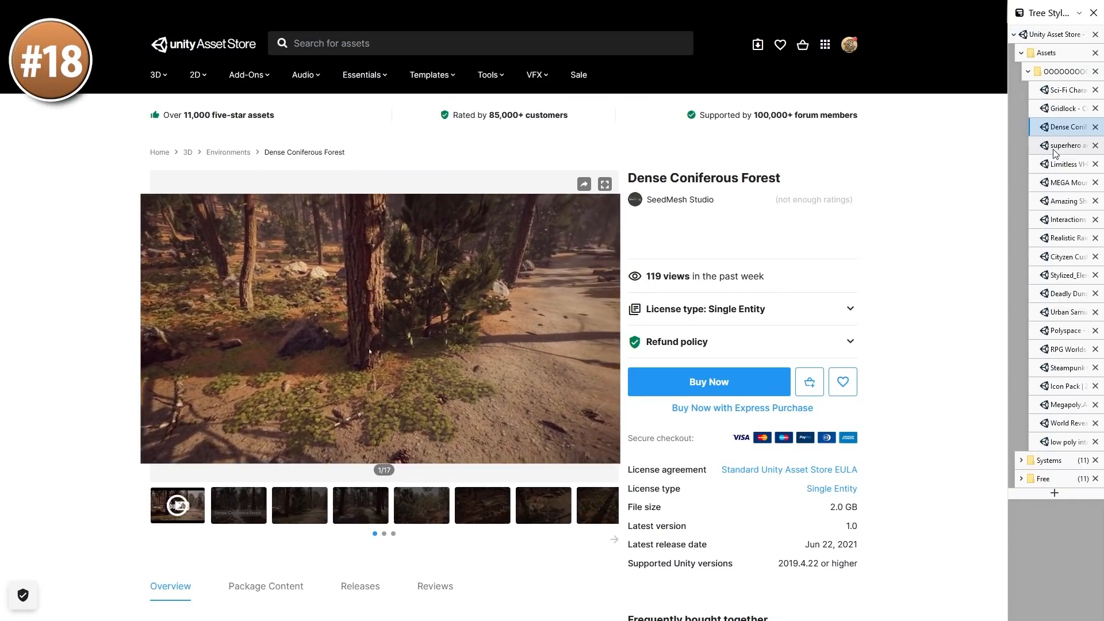
Step: Open the superhero animset page, then the retro VHS effects asset page
{"action": "left_click", "coordinate": [604, 184]}
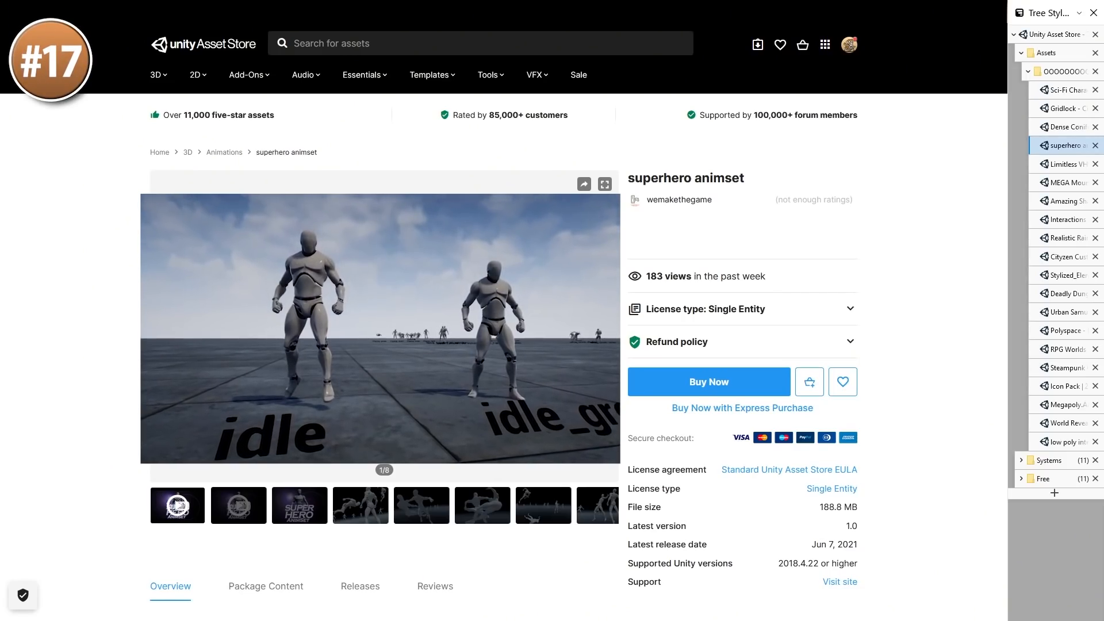
{"action": "left_click", "coordinate": [604, 184]}
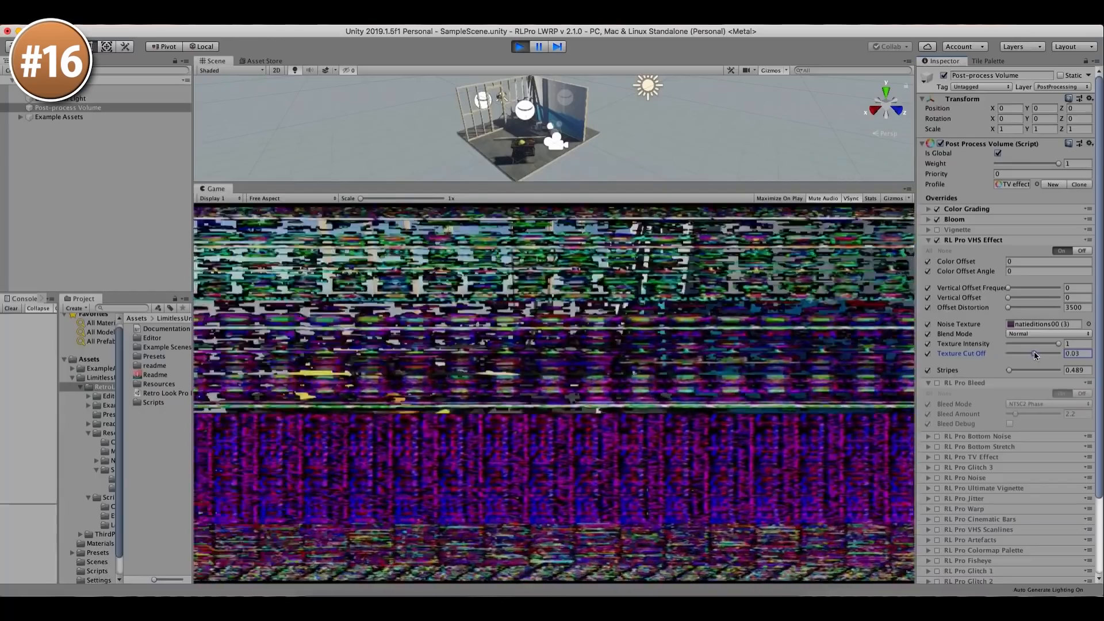
Step: Skip ahead in the VHS effect demo video, then move on to the Amazing Shaders Bundle page
{"action": "left_click_drag", "start_coordinate": [1058, 344], "coordinate": [1036, 344]}
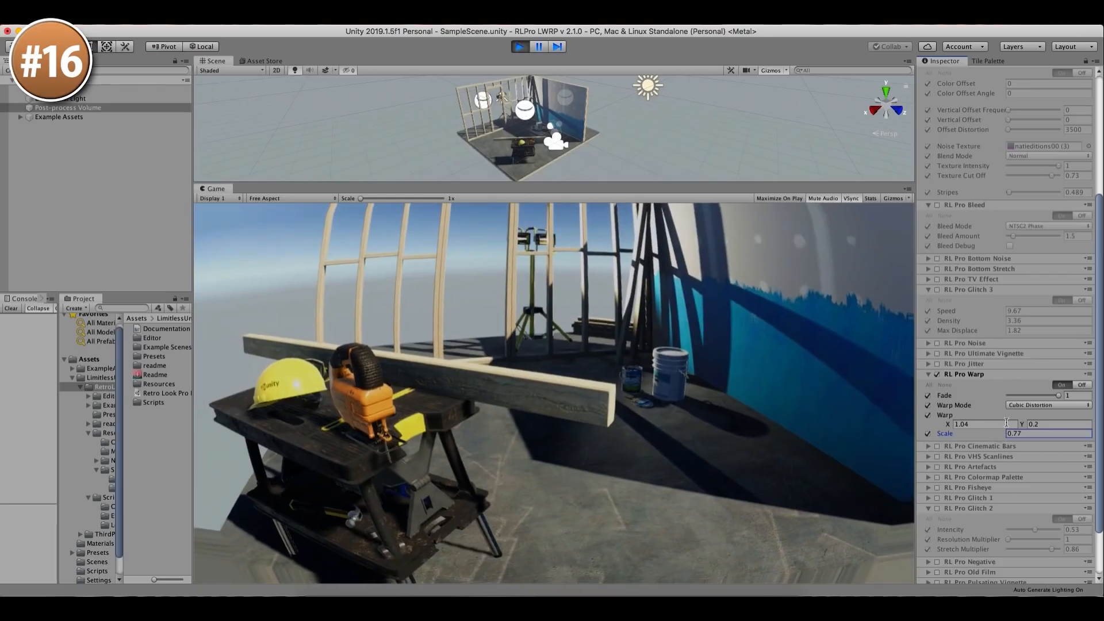
{"action": "left_click", "coordinate": [1049, 405]}
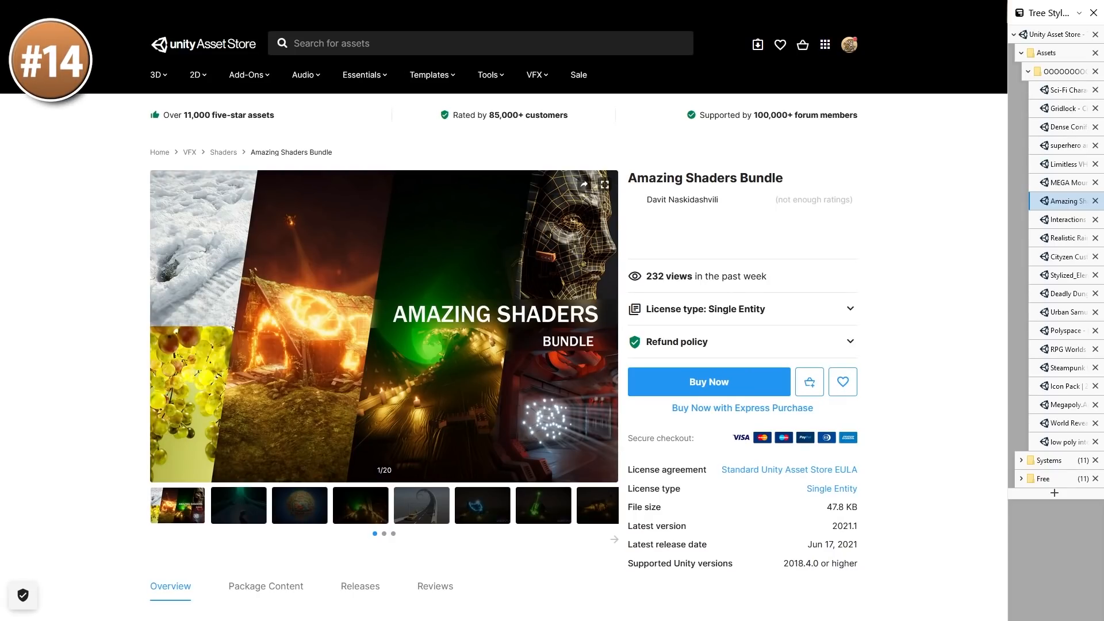
Step: View the shader bundle's wireframe and green tunnel images full size, then open Interactions Animations
{"action": "left_click", "coordinate": [383, 326]}
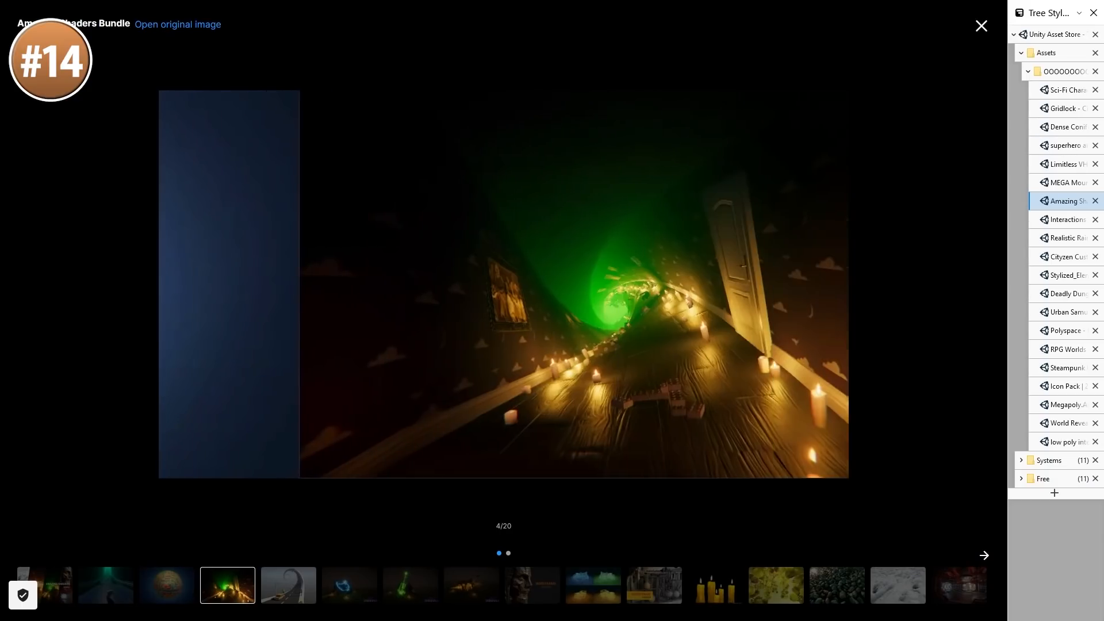
{"action": "left_click", "coordinate": [984, 555]}
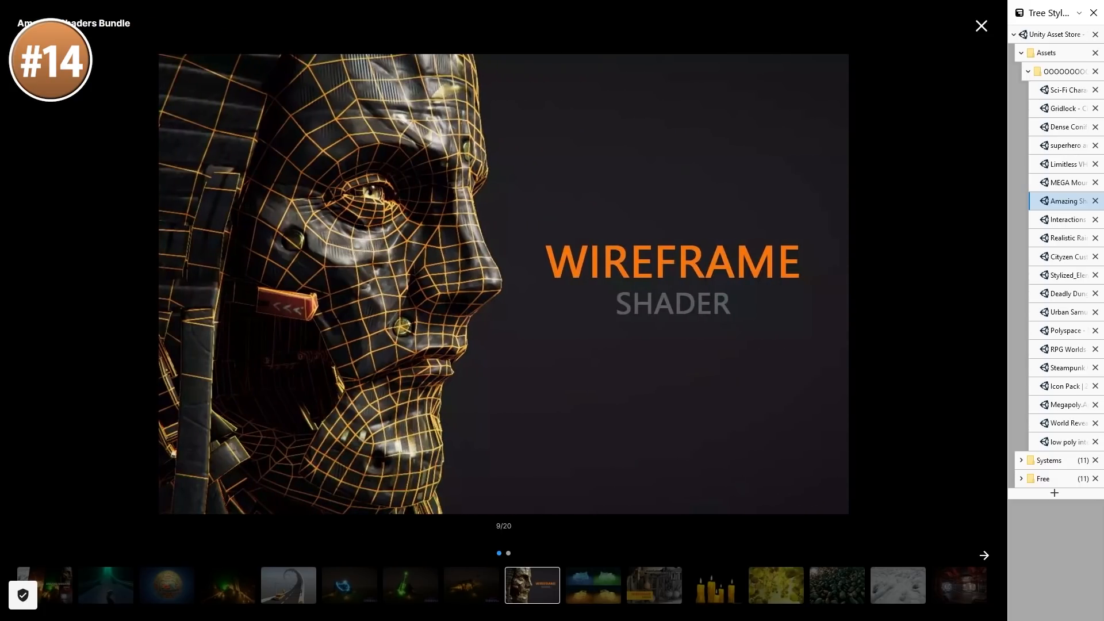
{"action": "left_click", "coordinate": [984, 554]}
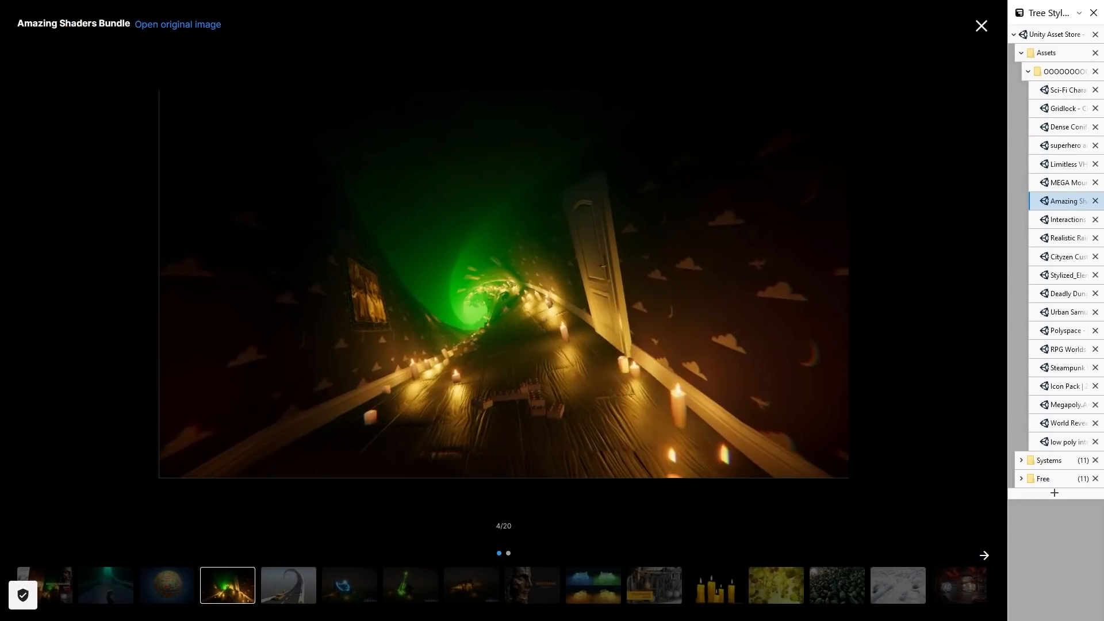
{"action": "left_click", "coordinate": [1066, 219]}
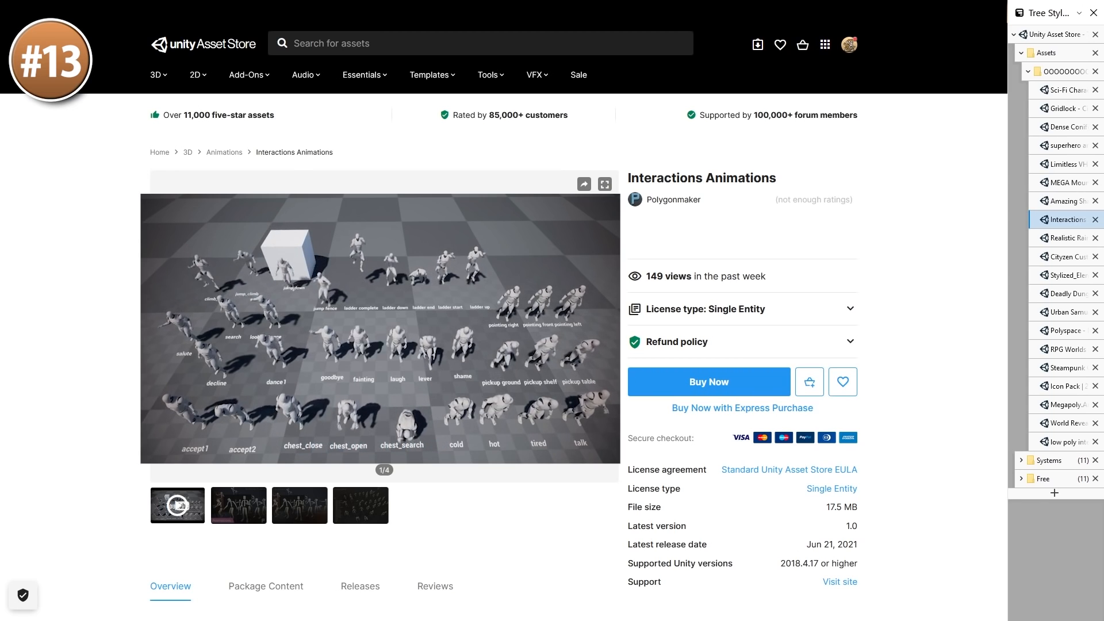
Step: Open Realistic Rain FX and watch its rain preview video full screen, skipping ahead
{"action": "left_click", "coordinate": [603, 184]}
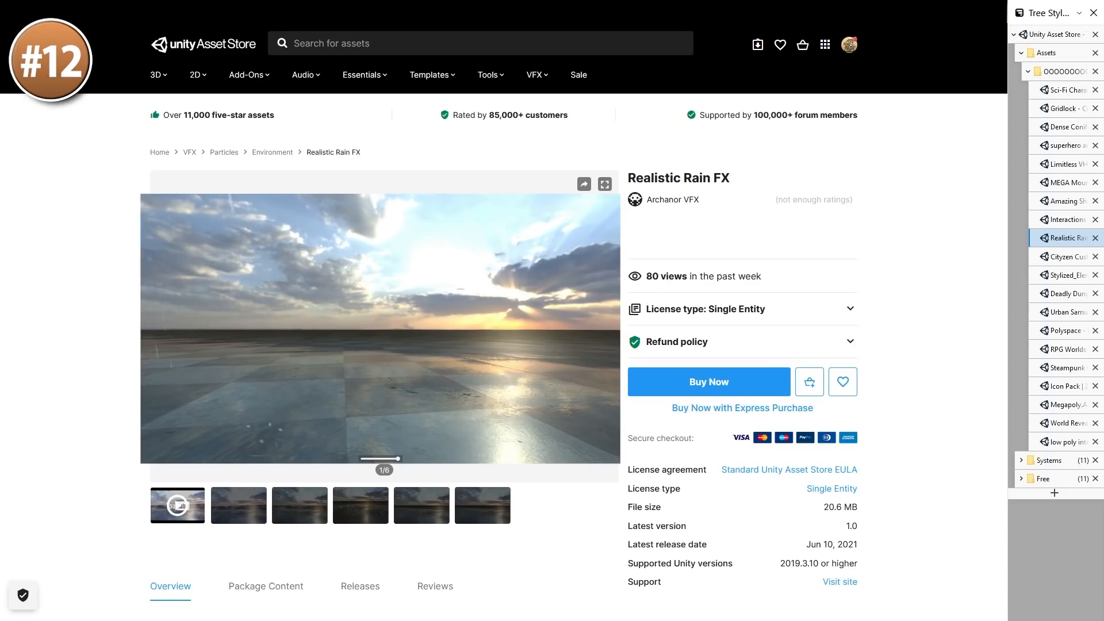
{"action": "left_click", "coordinate": [604, 184]}
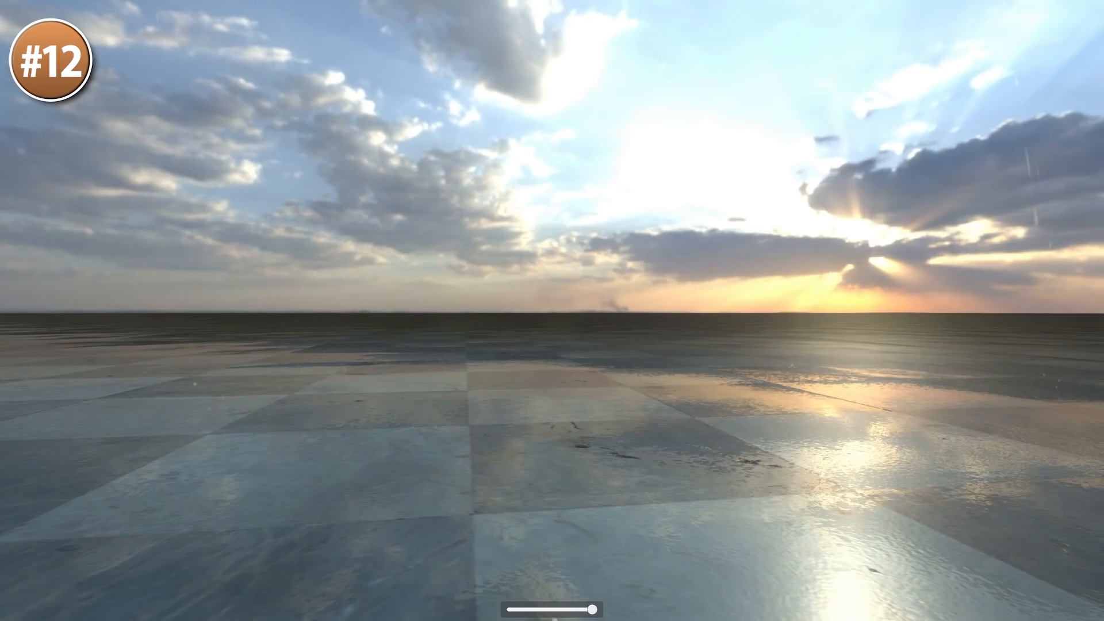
{"action": "left_click_drag", "start_coordinate": [591, 610], "coordinate": [513, 610]}
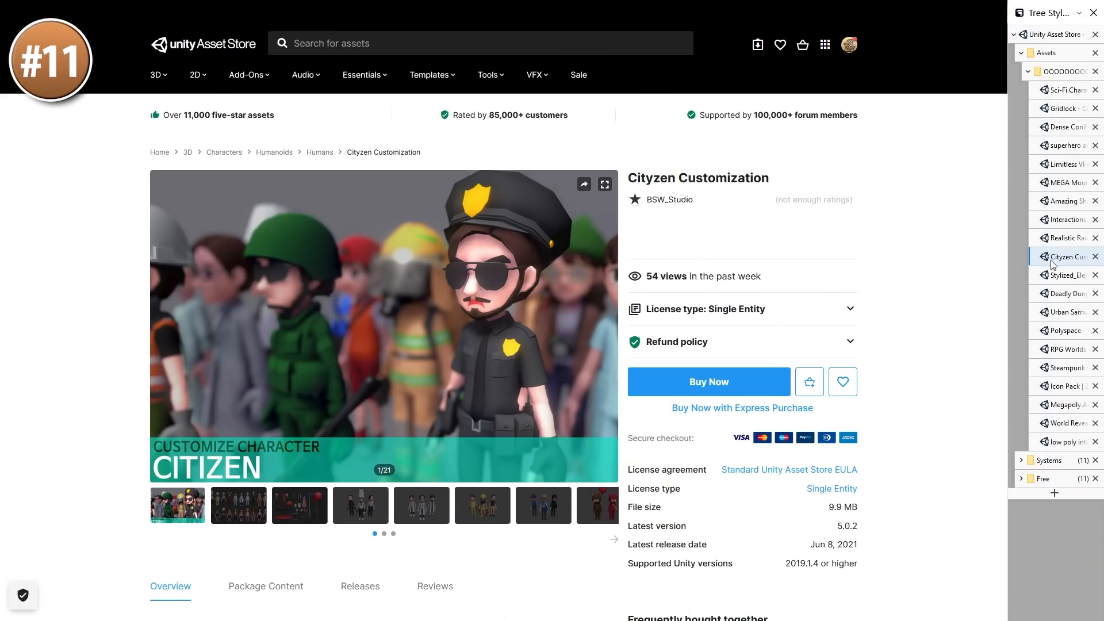
Step: View the Cityzen props, chef, firefighter and bear costume images full size, then open Stylized_Element_Splash_vol.1
{"action": "left_click", "coordinate": [604, 185]}
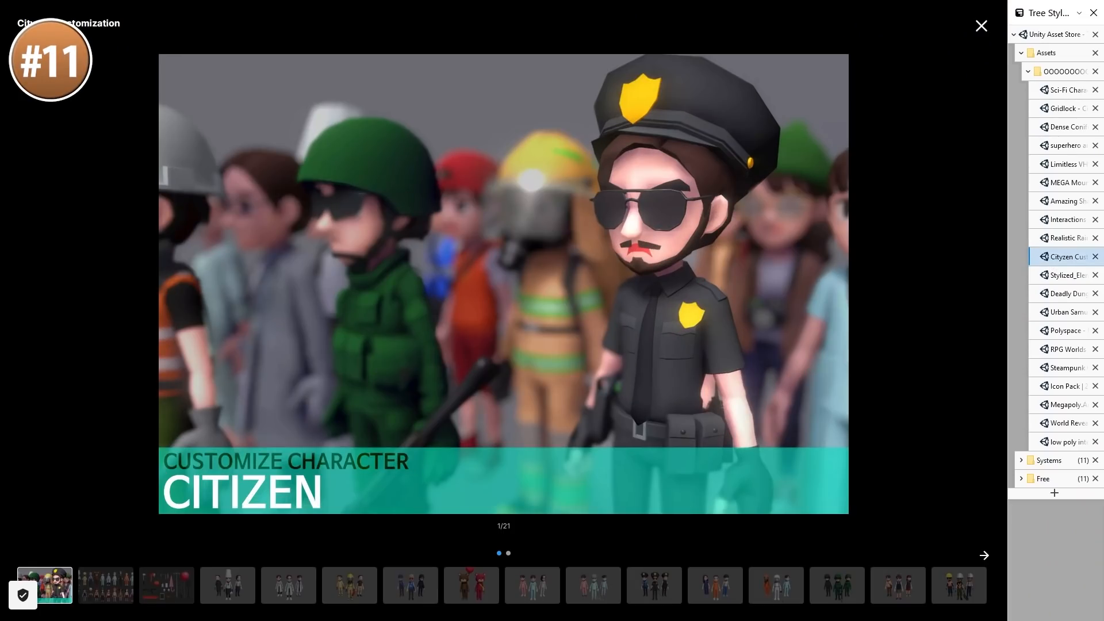
{"action": "left_click", "coordinate": [165, 586]}
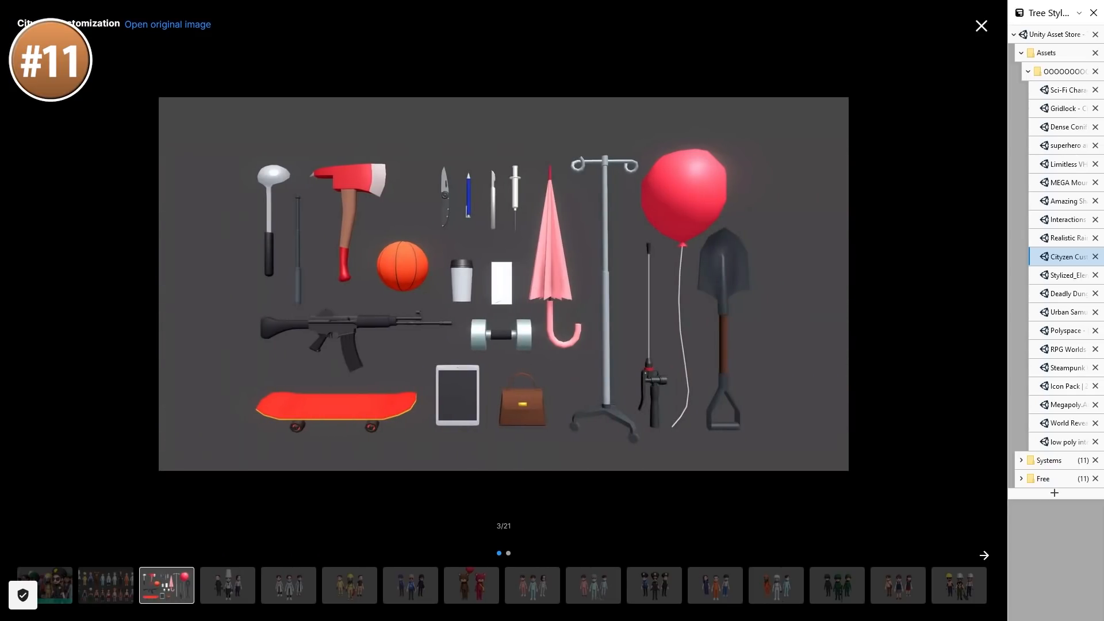
{"action": "left_click", "coordinate": [983, 554]}
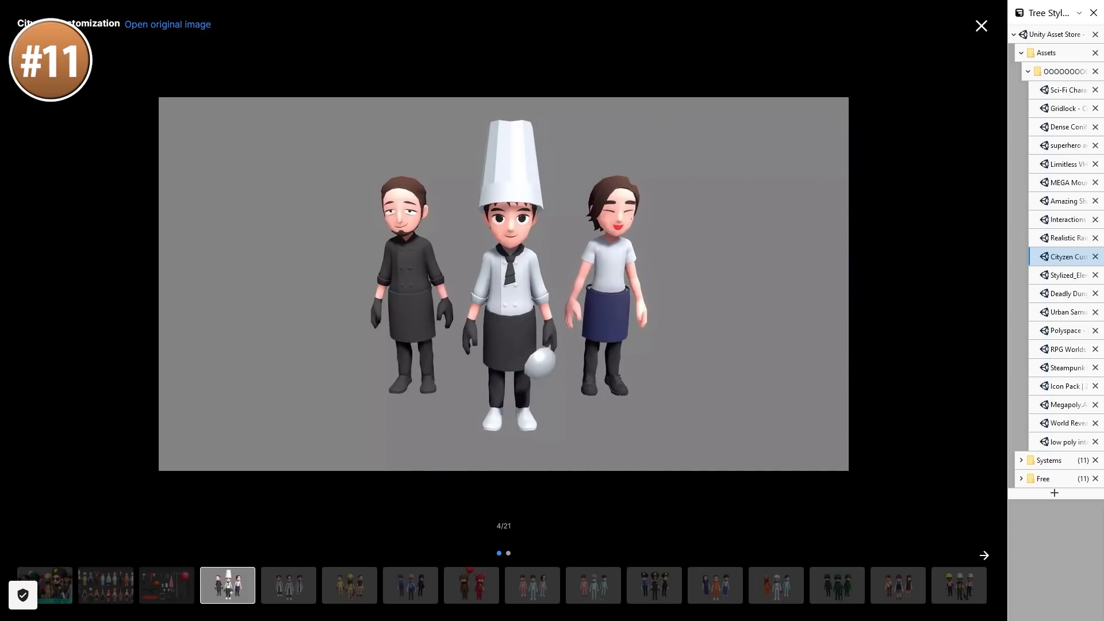
{"action": "left_click", "coordinate": [348, 584]}
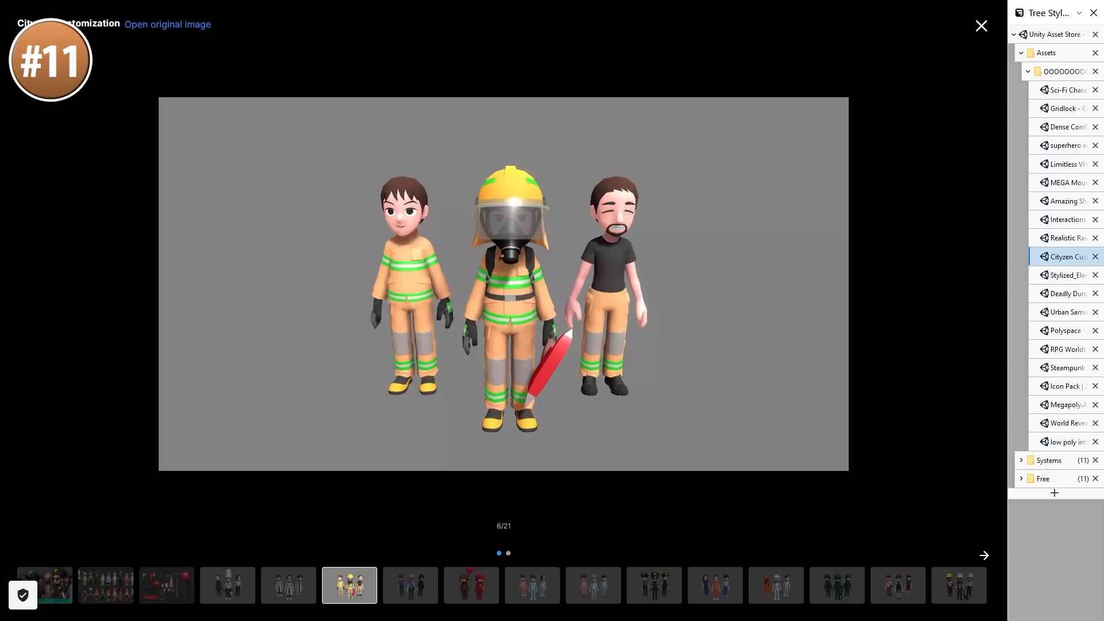
{"action": "left_click", "coordinate": [471, 585]}
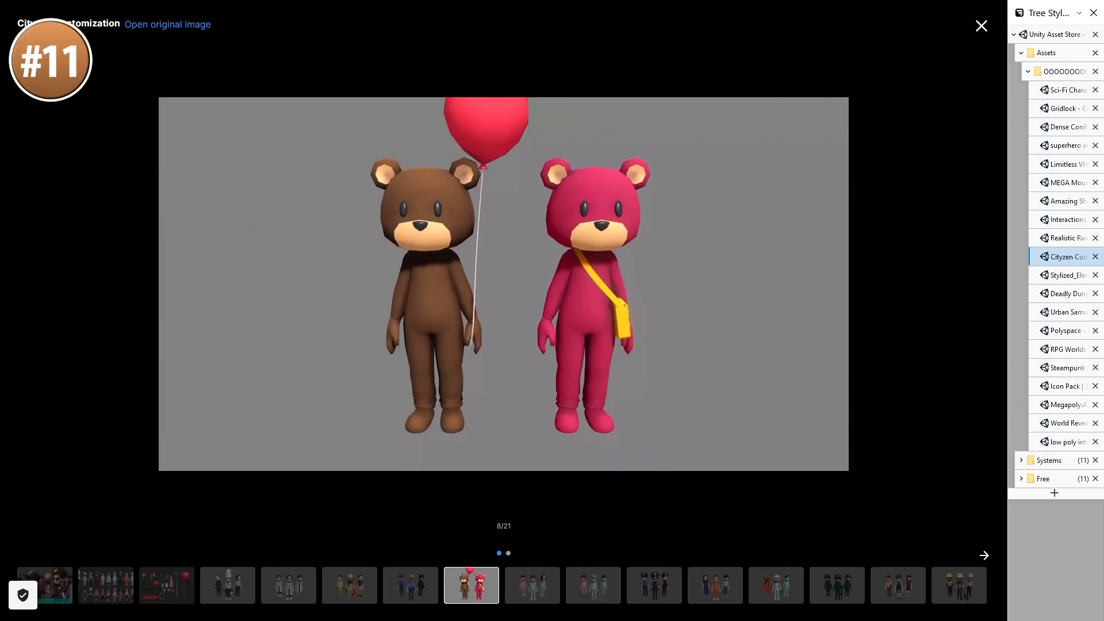
{"action": "left_click", "coordinate": [984, 555]}
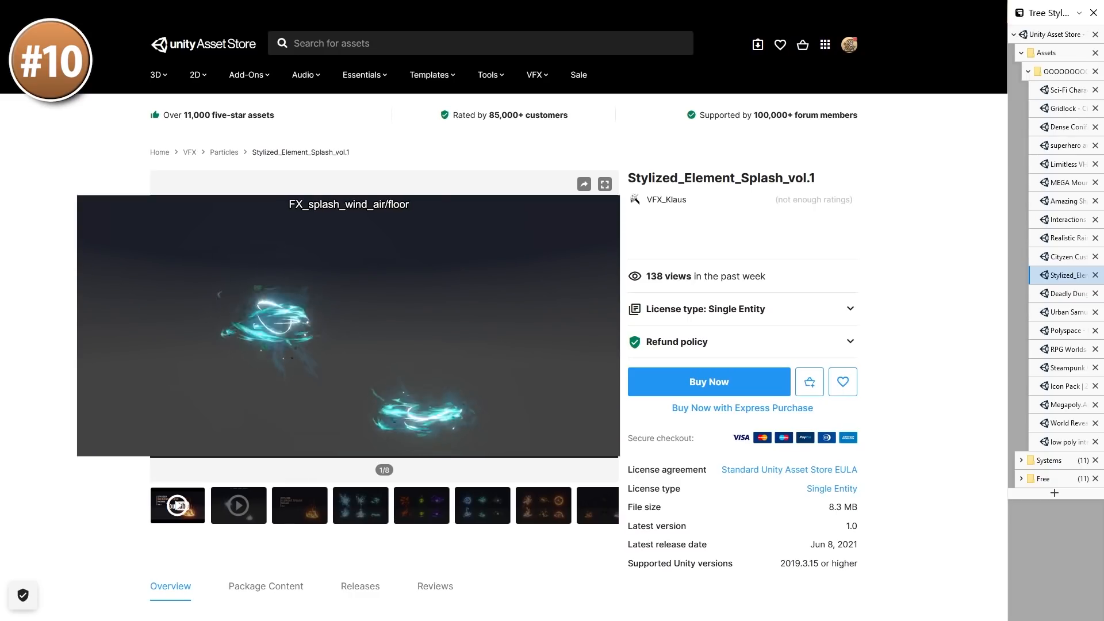
{"action": "left_click", "coordinate": [604, 184]}
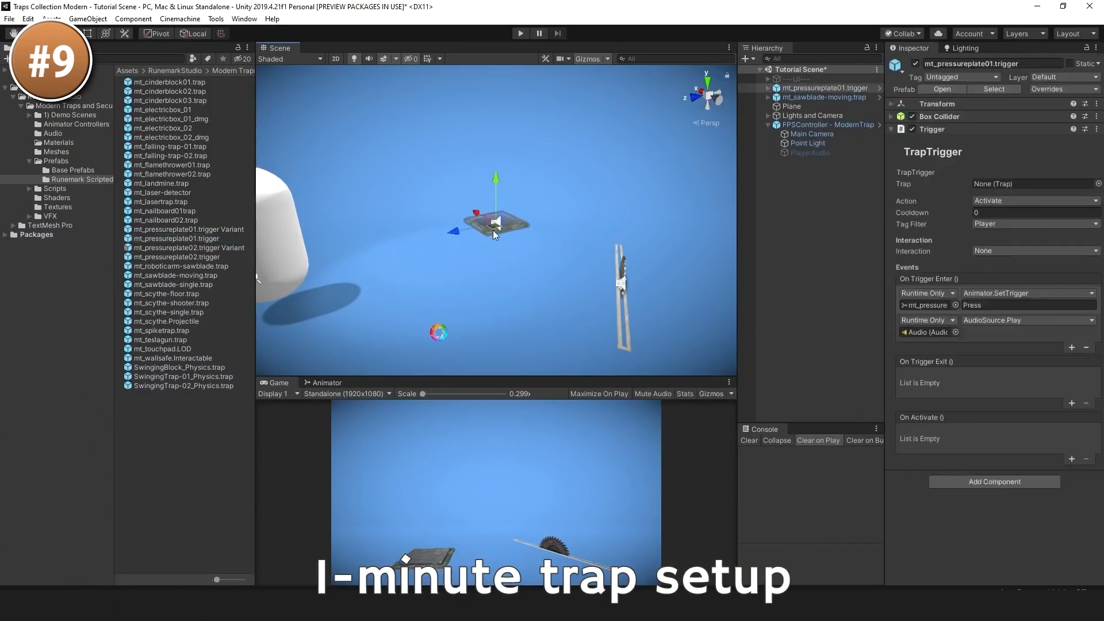
Step: Play the Traps Collection Modern tutorial video of the one-minute trap setup
{"action": "left_click", "coordinate": [1035, 200]}
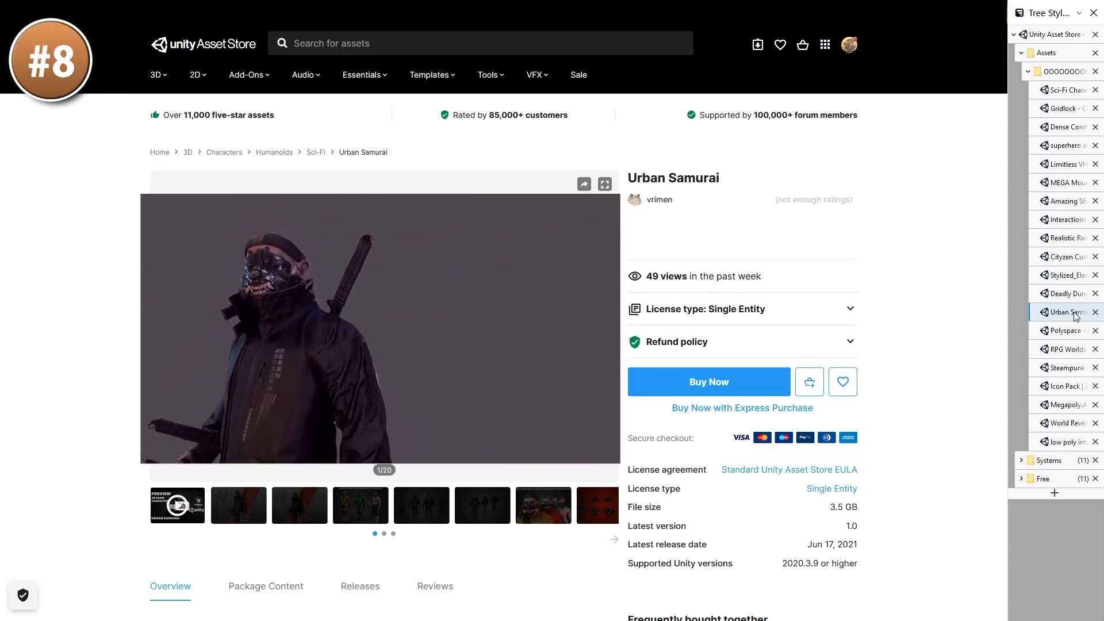
Step: Play the Urban Samurai character locomotion demo video
{"action": "left_click", "coordinate": [604, 184]}
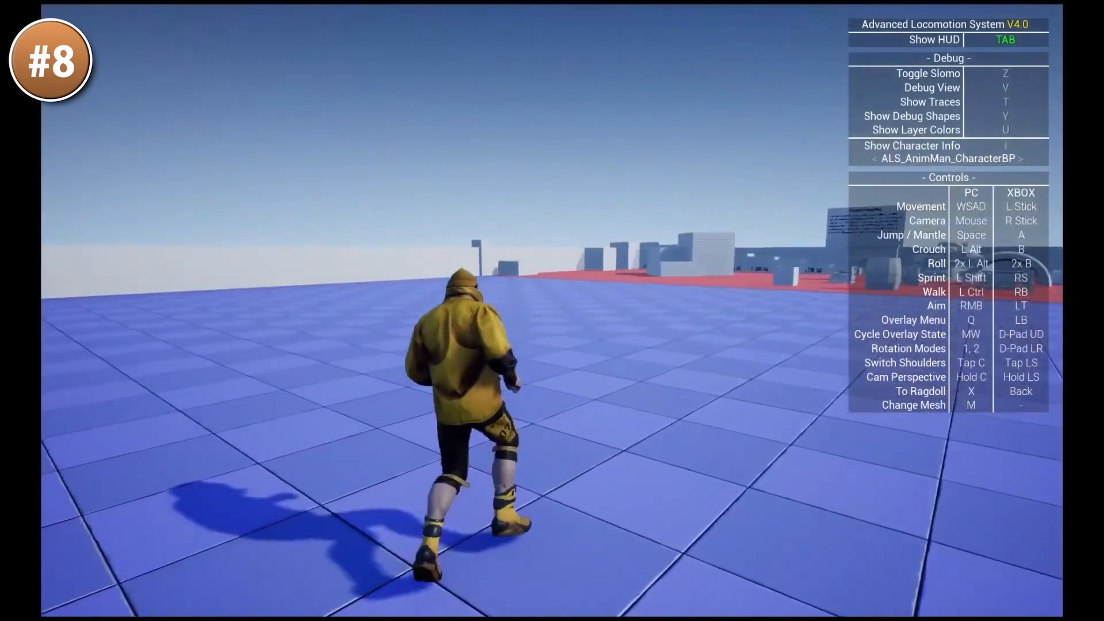
{"action": "key", "text": "v"}
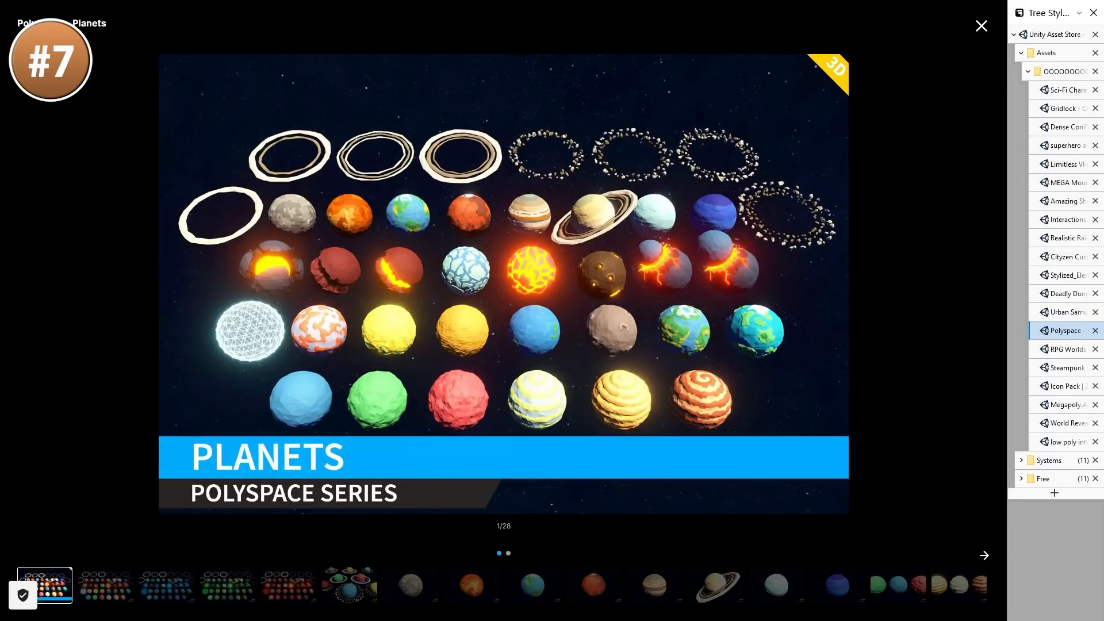
Step: Step through the Polyspace Planets gallery past the tenth image and the banded gas giant
{"action": "left_click", "coordinate": [983, 554]}
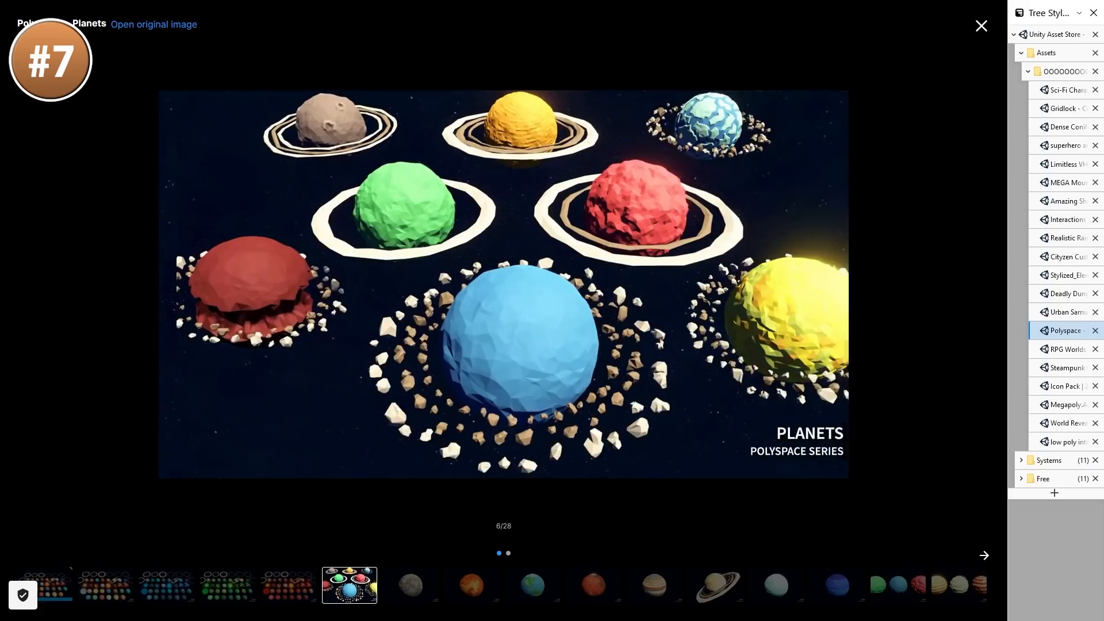
{"action": "left_click", "coordinate": [983, 554]}
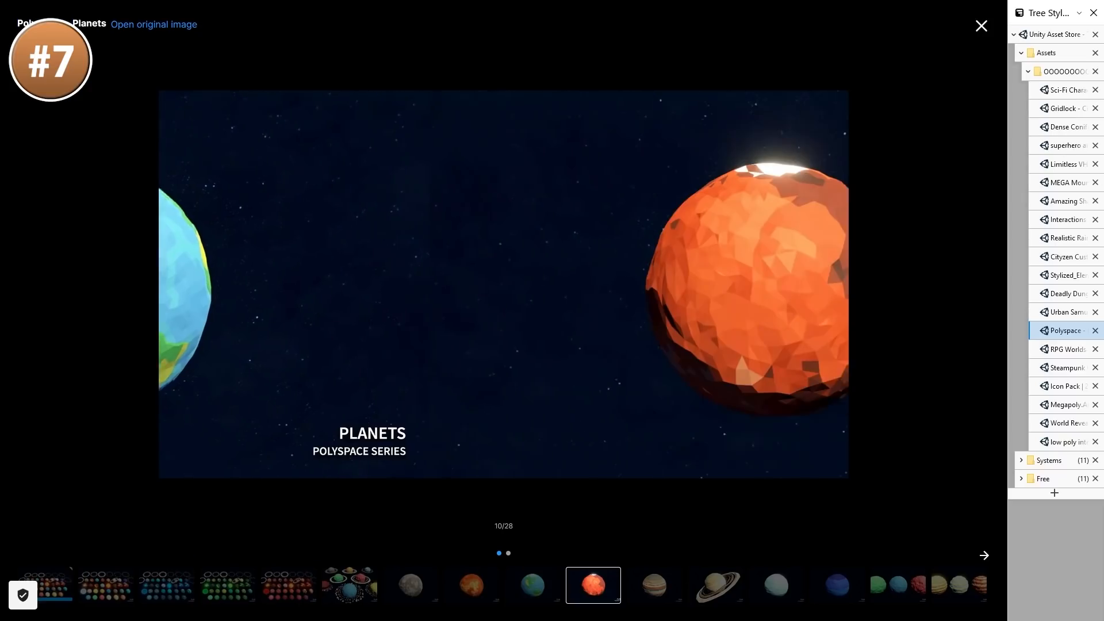
{"action": "left_click", "coordinate": [984, 555]}
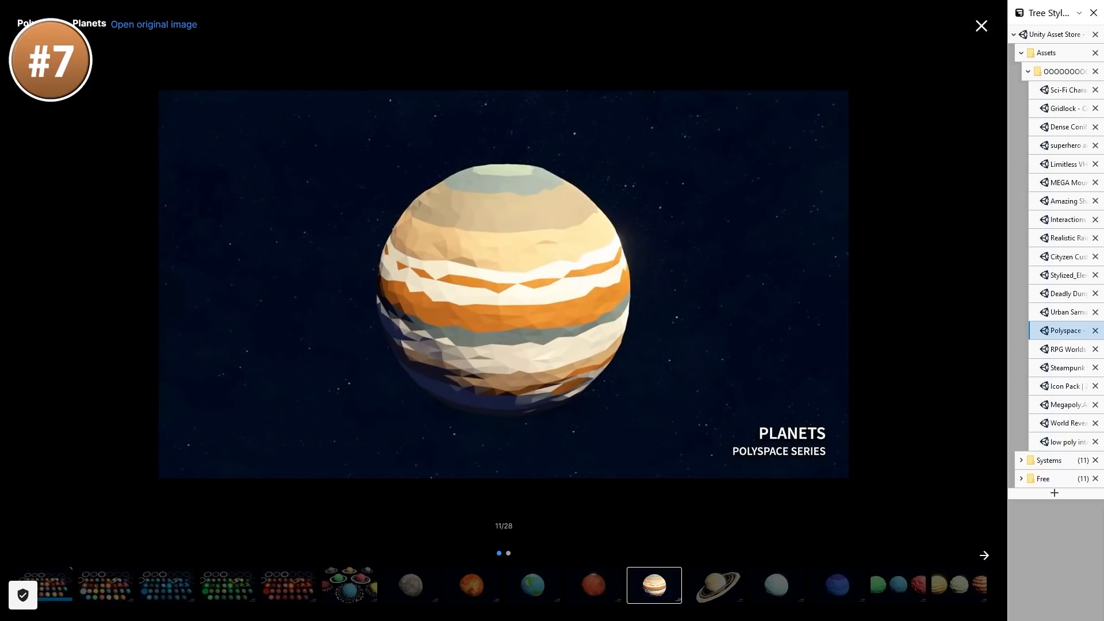
{"action": "left_click", "coordinate": [983, 556]}
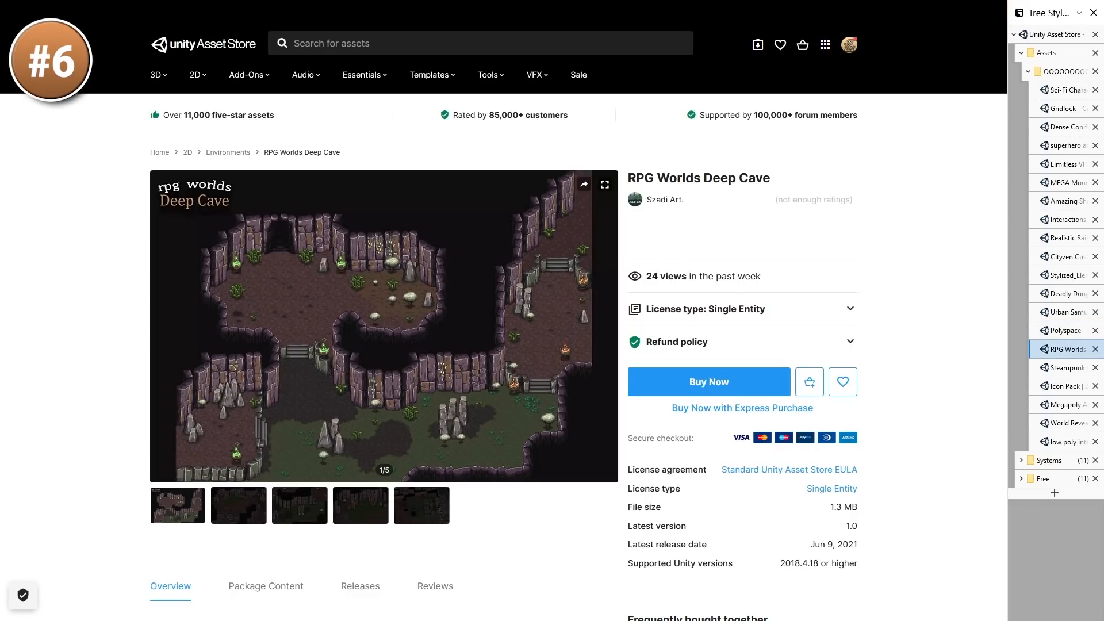
Step: View the Deep Cave screenshots full size, reaching the fourth and the fifth tileset image
{"action": "left_click", "coordinate": [604, 184]}
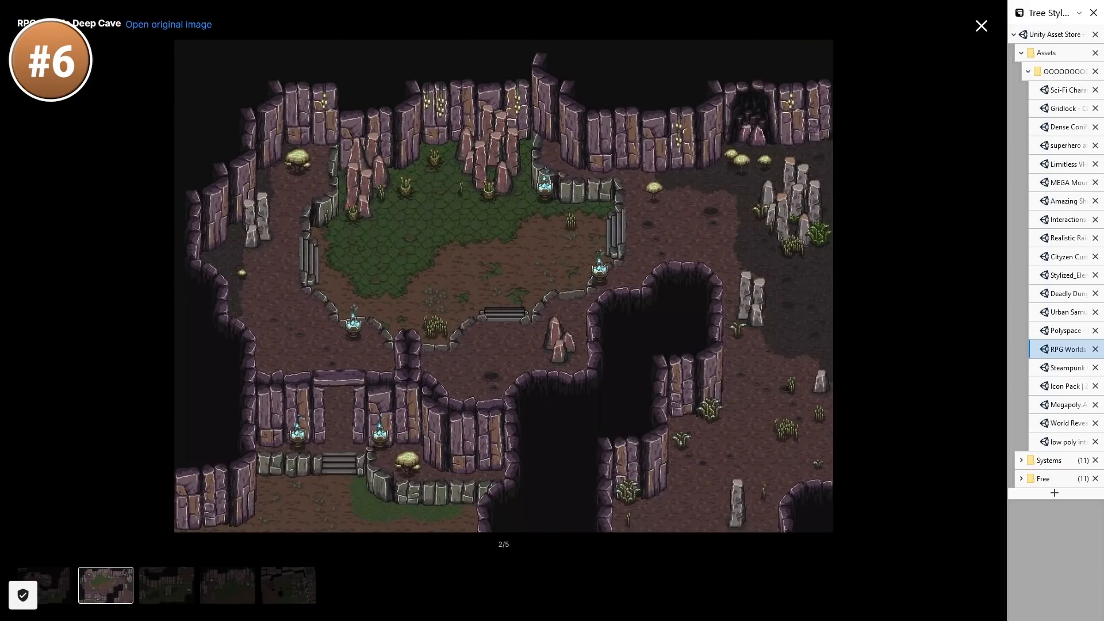
{"action": "left_click", "coordinate": [227, 584]}
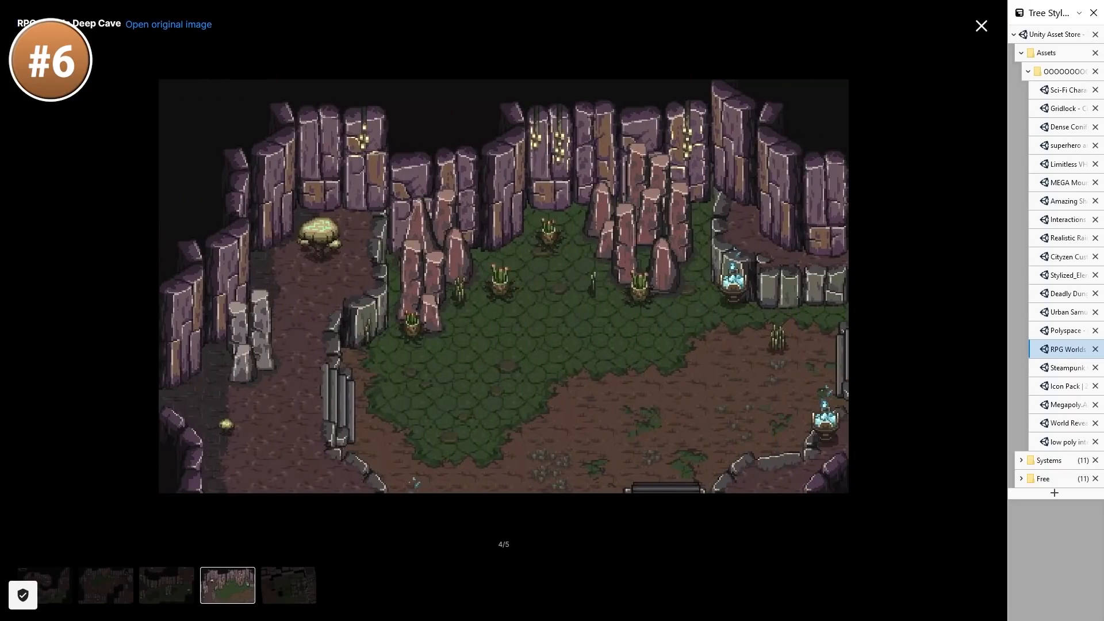
{"action": "left_click", "coordinate": [287, 585]}
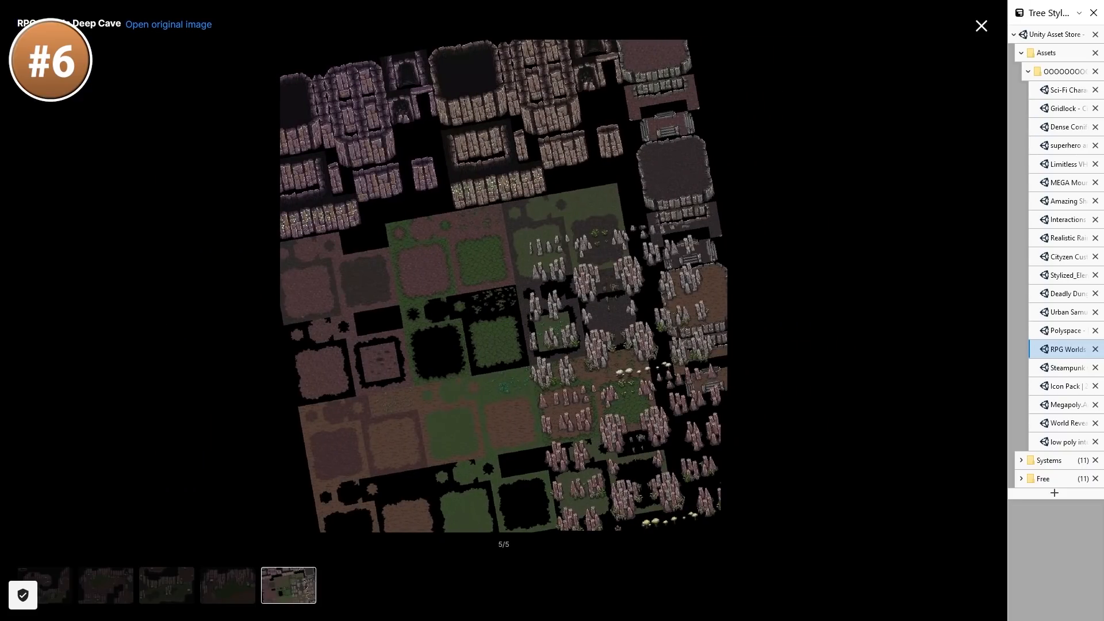
{"action": "mouse_move", "coordinate": [1069, 367]}
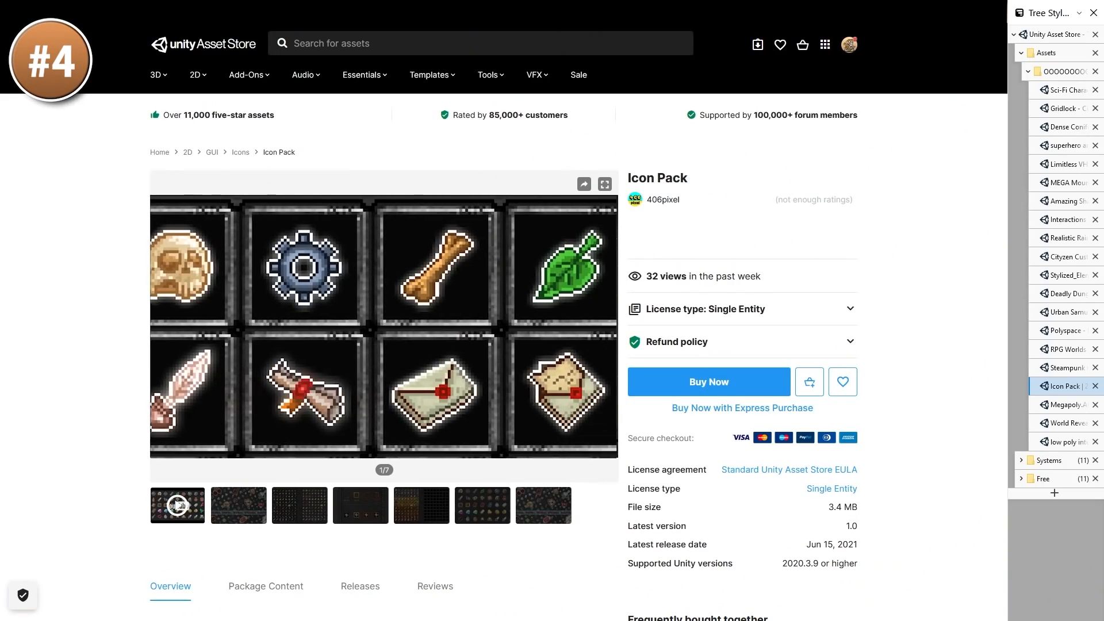
Step: View the Icon Pack screenshots, then advance through two Electric Motors model images
{"action": "left_click", "coordinate": [604, 184]}
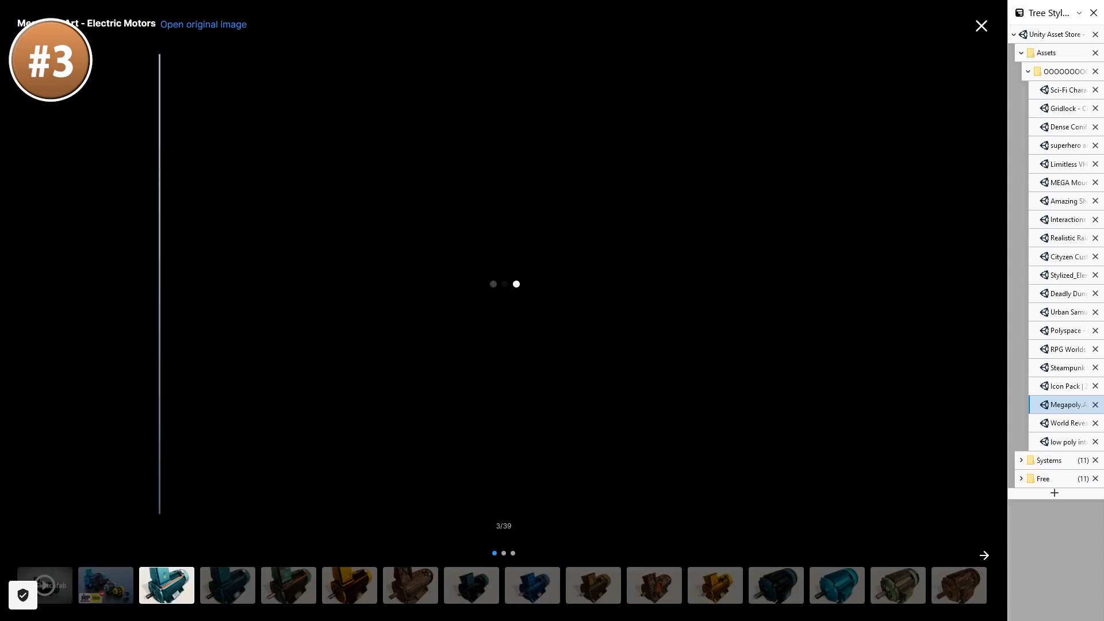
{"action": "left_click", "coordinate": [984, 554]}
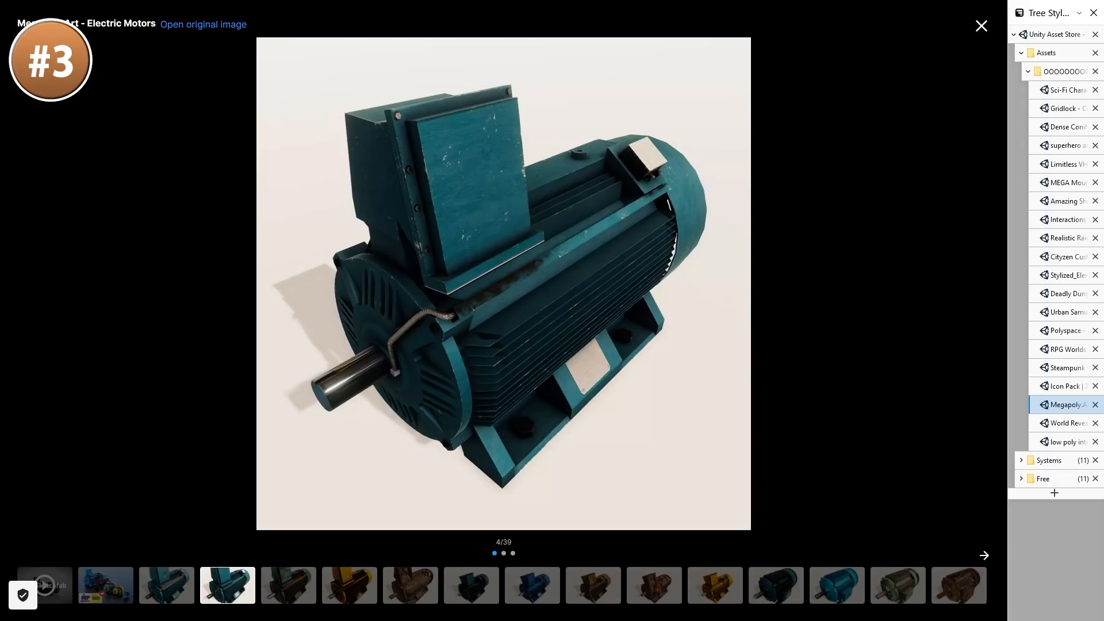
{"action": "left_click", "coordinate": [532, 586]}
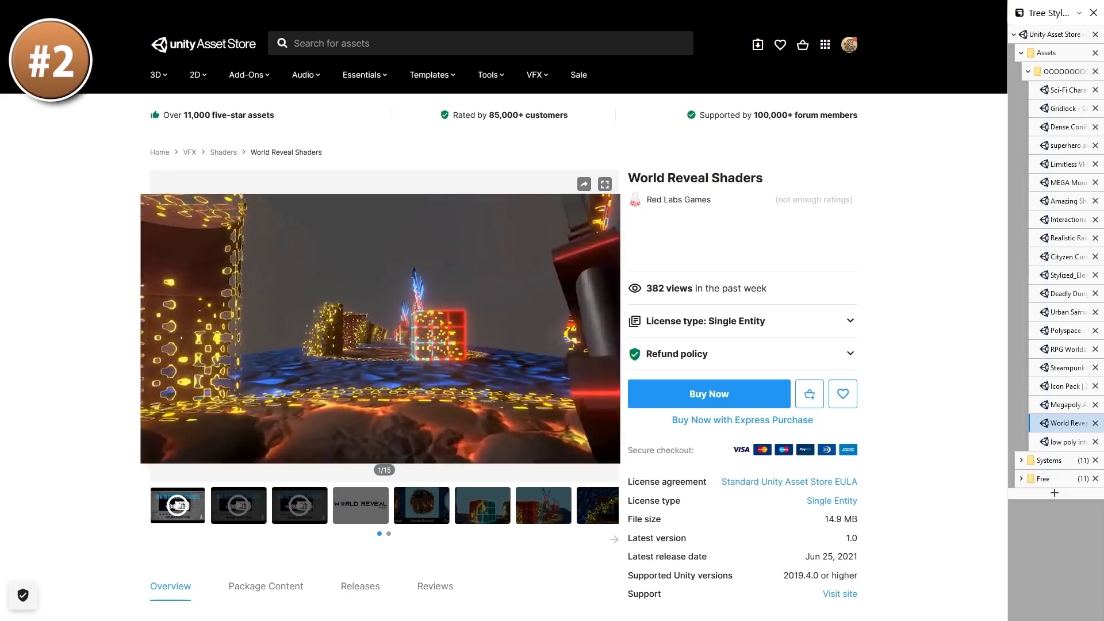
Step: Play the World Reveal Shaders preview video on its store page
{"action": "left_click", "coordinate": [604, 184]}
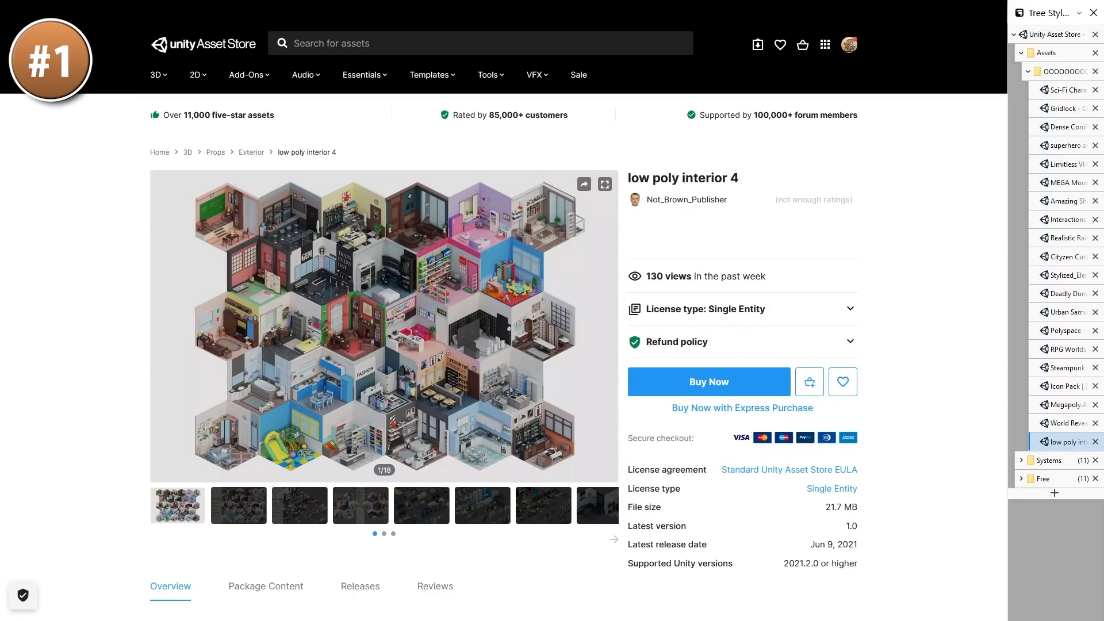
Step: View the interior gallery full screen through the appliances close-up, furniture overview and gym-bedroom images
{"action": "left_click", "coordinate": [604, 184]}
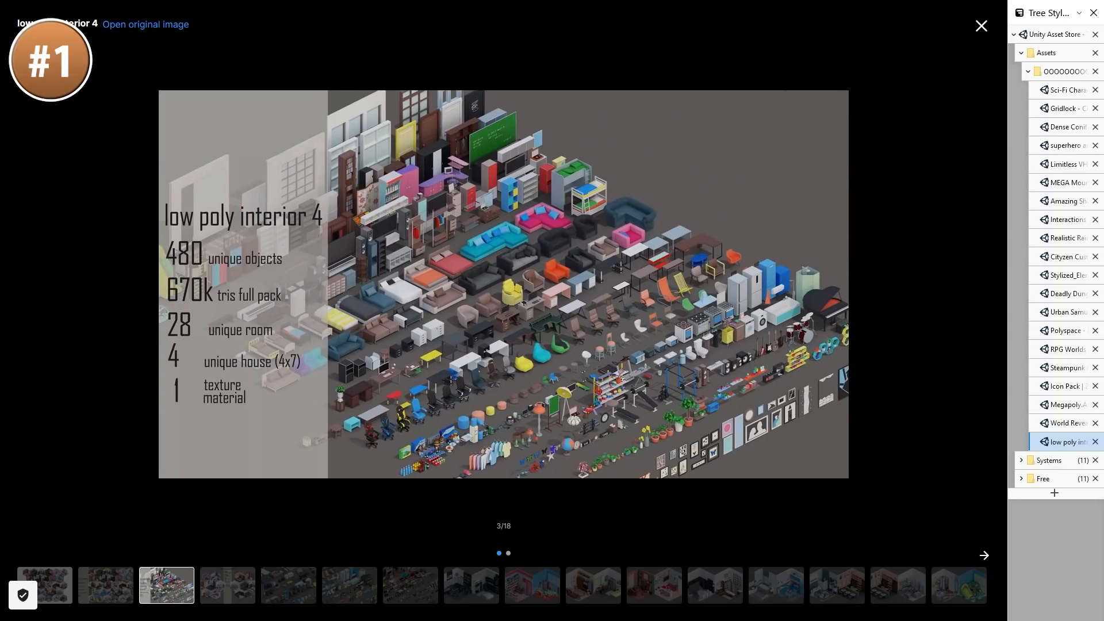
{"action": "left_click", "coordinate": [983, 554]}
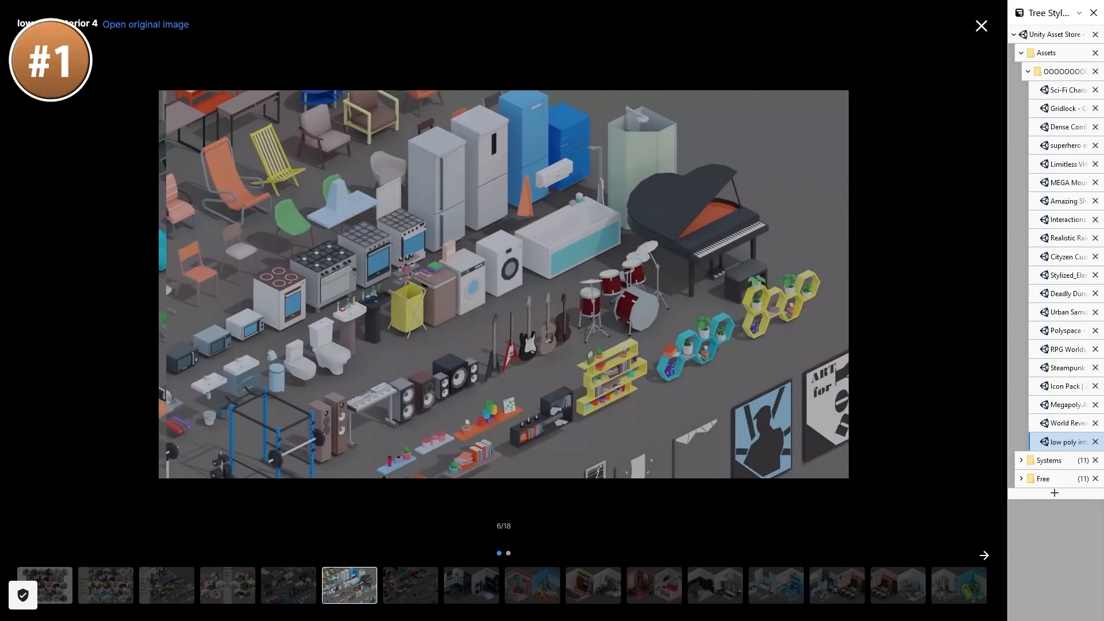
{"action": "left_click", "coordinate": [984, 554]}
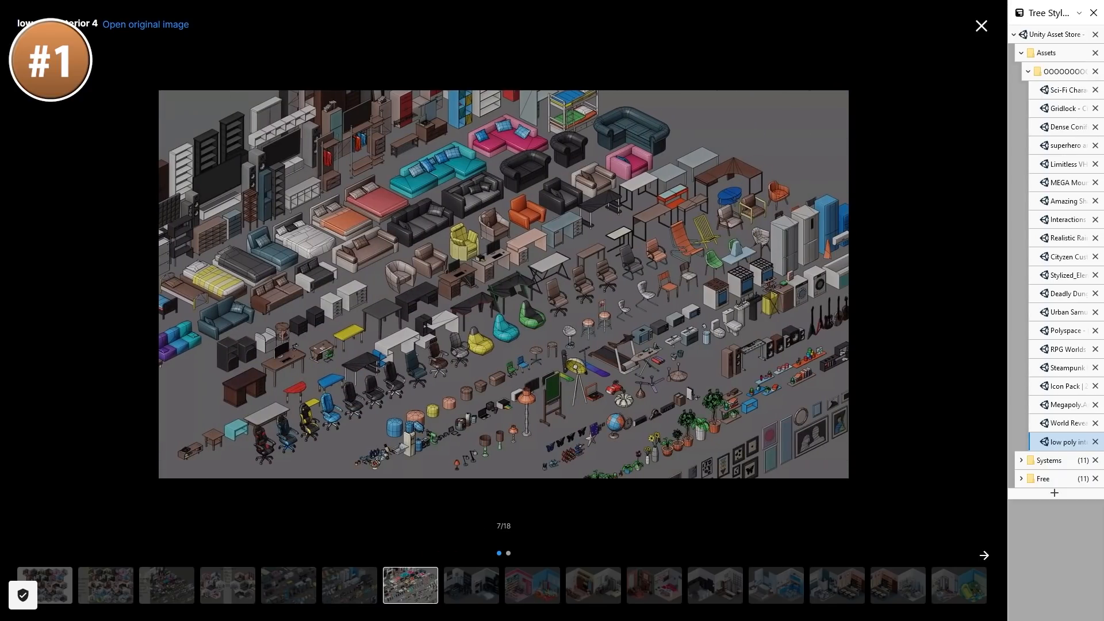
{"action": "left_click", "coordinate": [983, 554]}
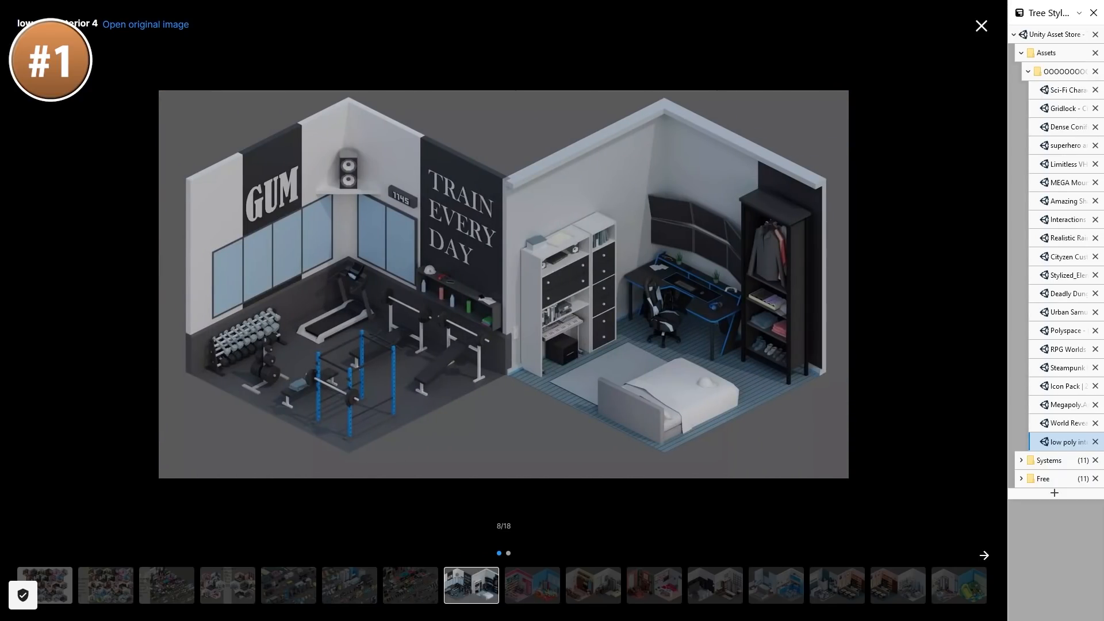
{"action": "left_click", "coordinate": [983, 554]}
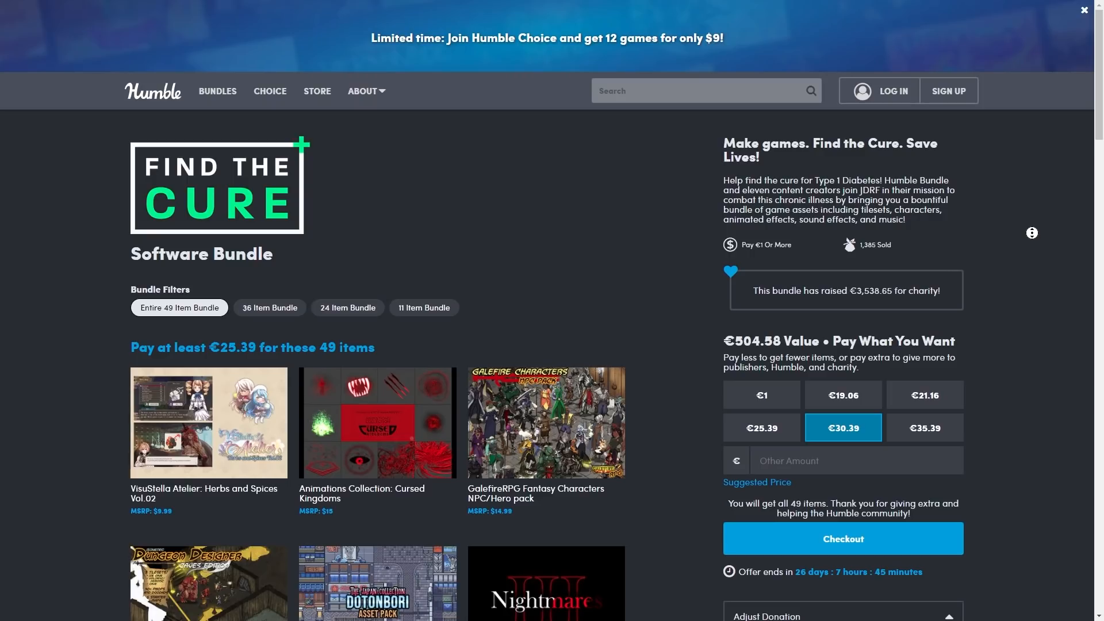
Step: Scroll down through the Find the Cure bundle's 49-item grid of asset packs
{"action": "scroll", "scroll_direction": "down", "scroll_amount": 3}
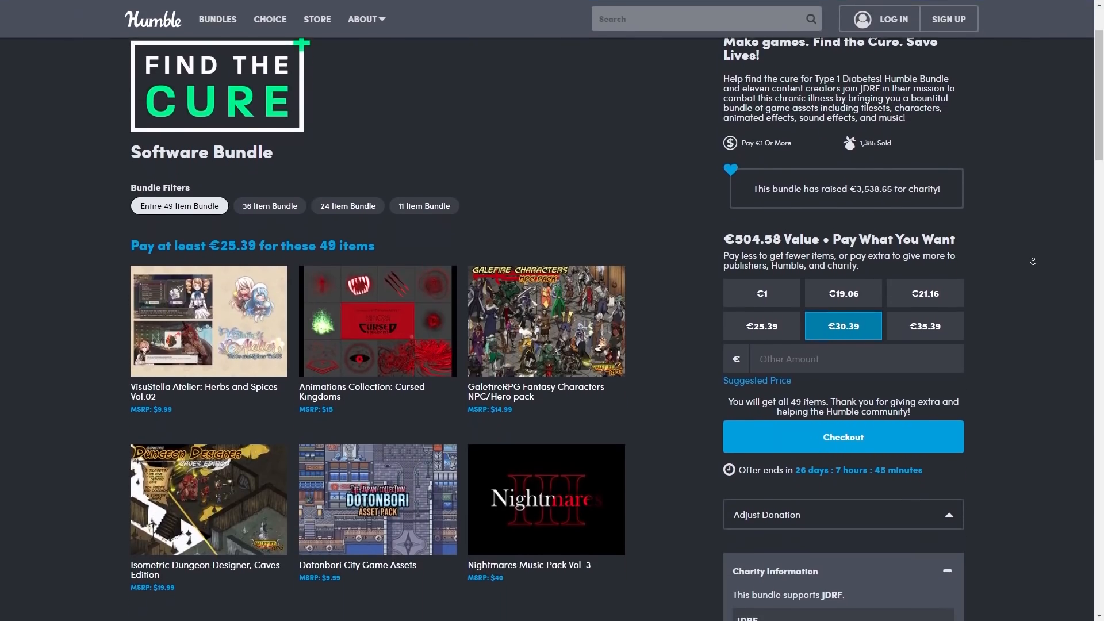
{"action": "scroll", "scroll_direction": "down", "scroll_amount": 3}
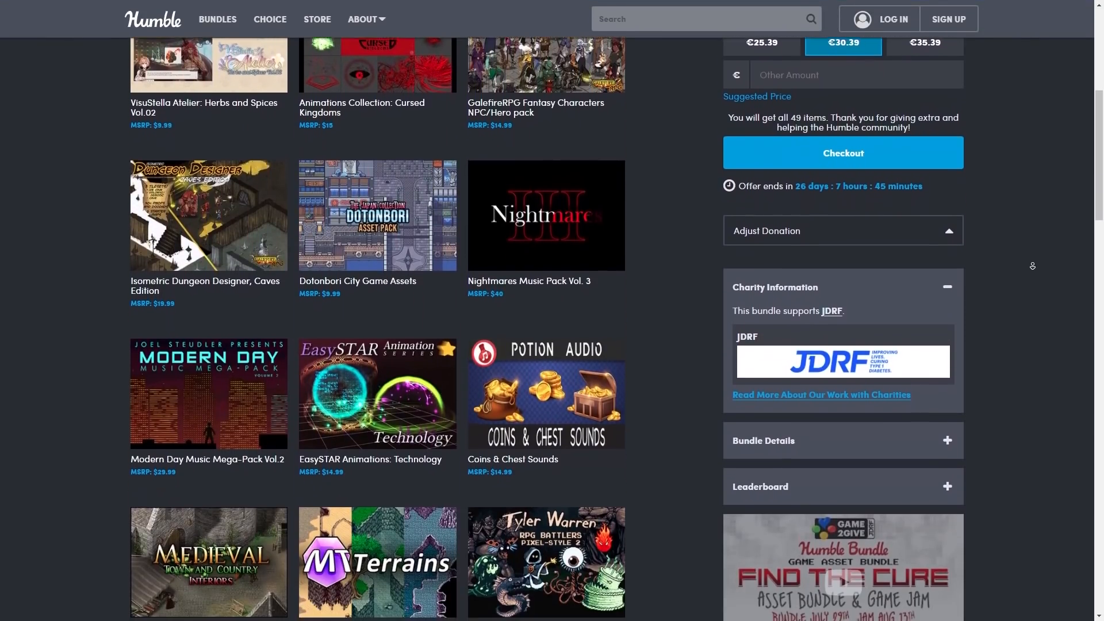
{"action": "scroll", "scroll_direction": "down", "scroll_amount": 3}
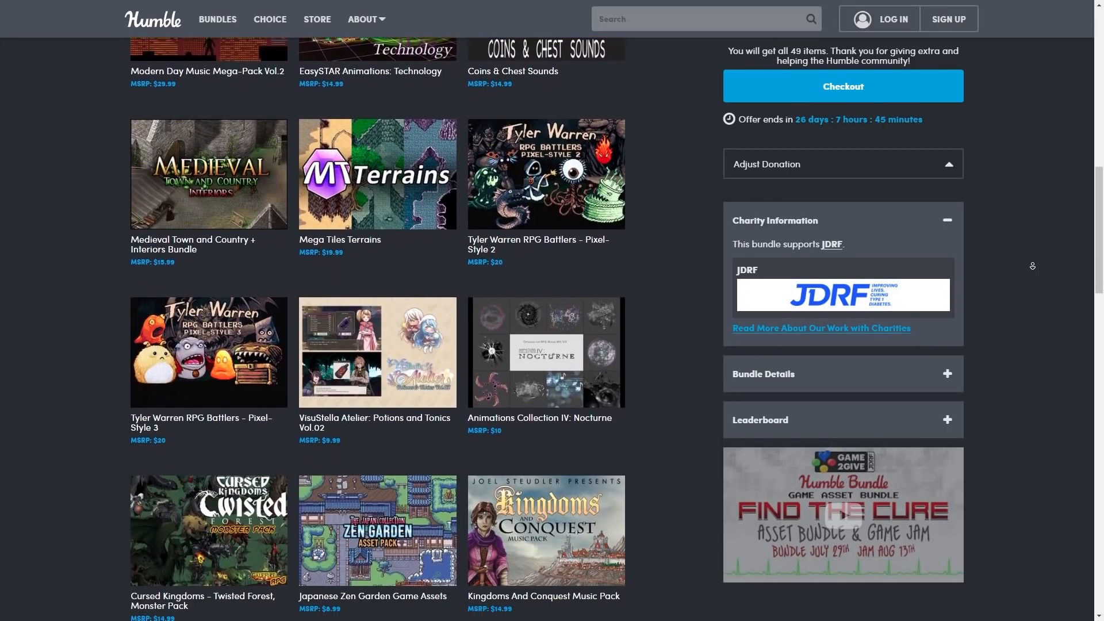
{"action": "scroll", "scroll_direction": "down", "scroll_amount": 3}
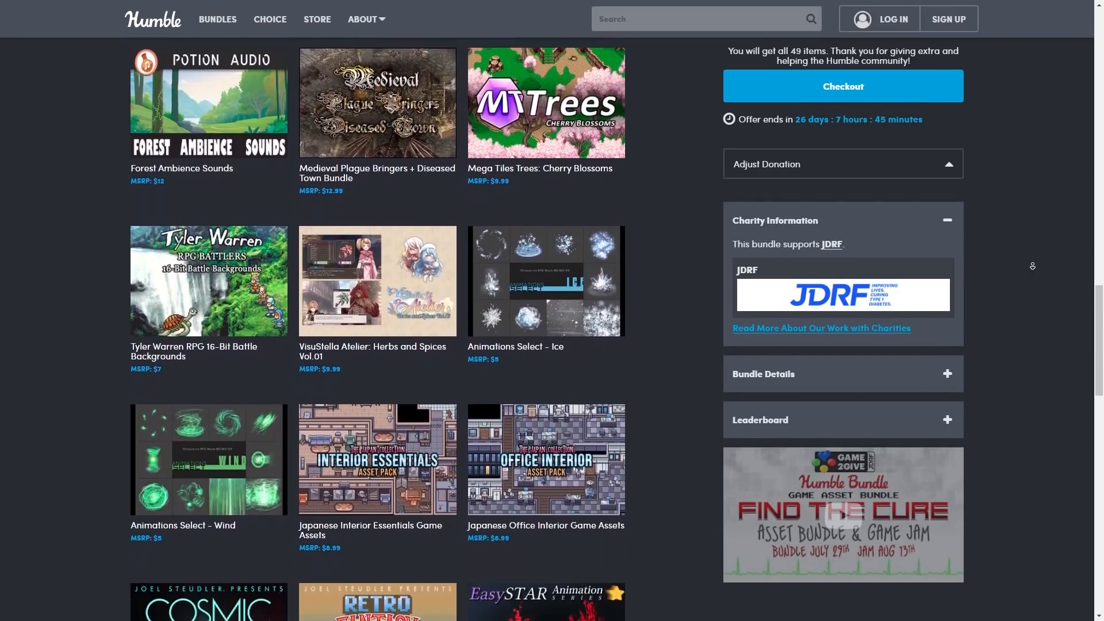
{"action": "scroll", "scroll_direction": "down", "scroll_amount": 3}
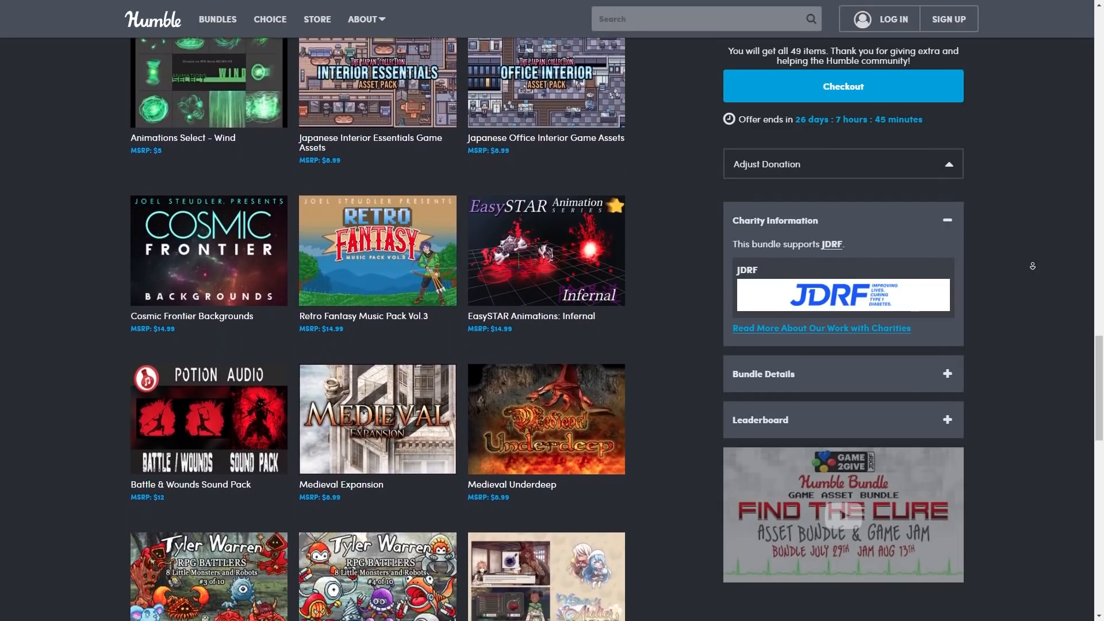
{"action": "scroll", "scroll_direction": "down", "scroll_amount": 3}
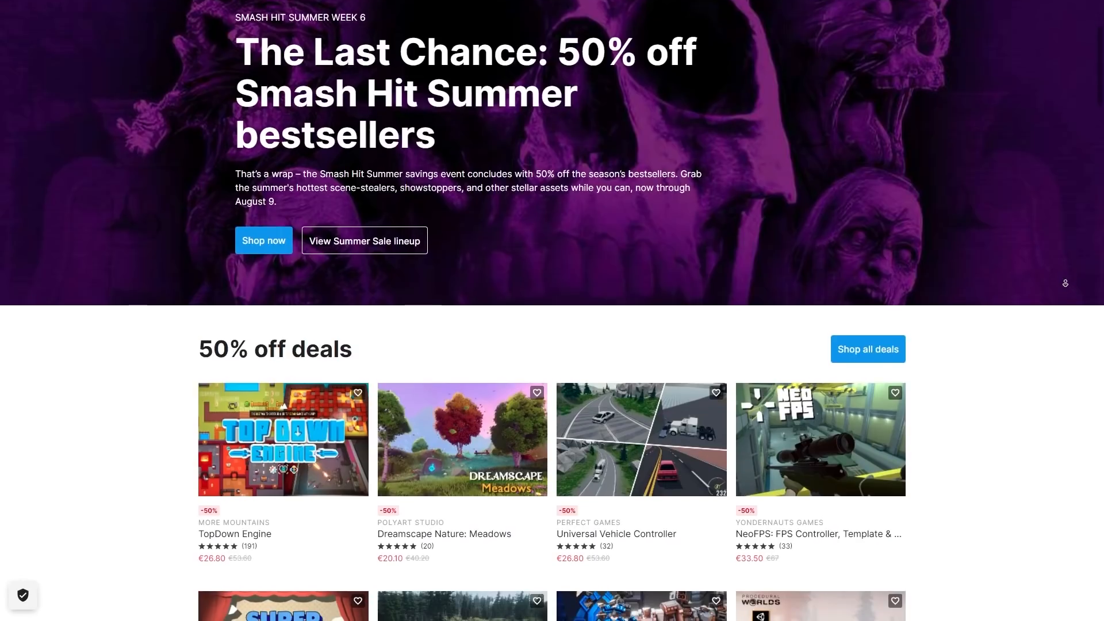
Step: Scroll down the Smash Hit Summer 50% off deals grid past dozens of discounted assets
{"action": "scroll", "scroll_direction": "down", "scroll_amount": 3}
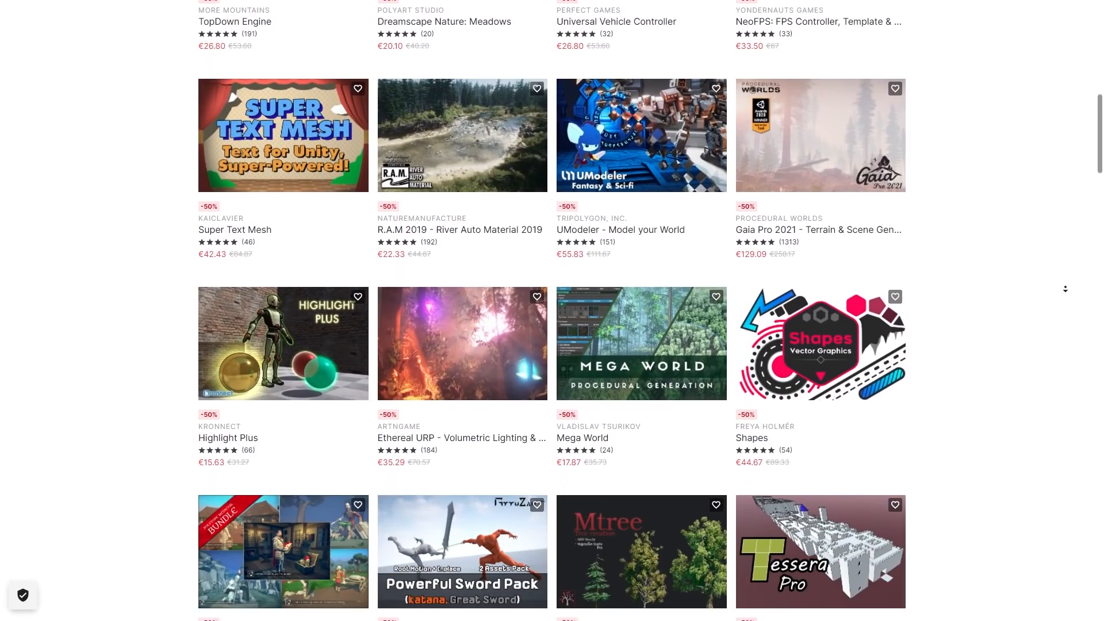
{"action": "scroll", "scroll_direction": "down", "scroll_amount": 3}
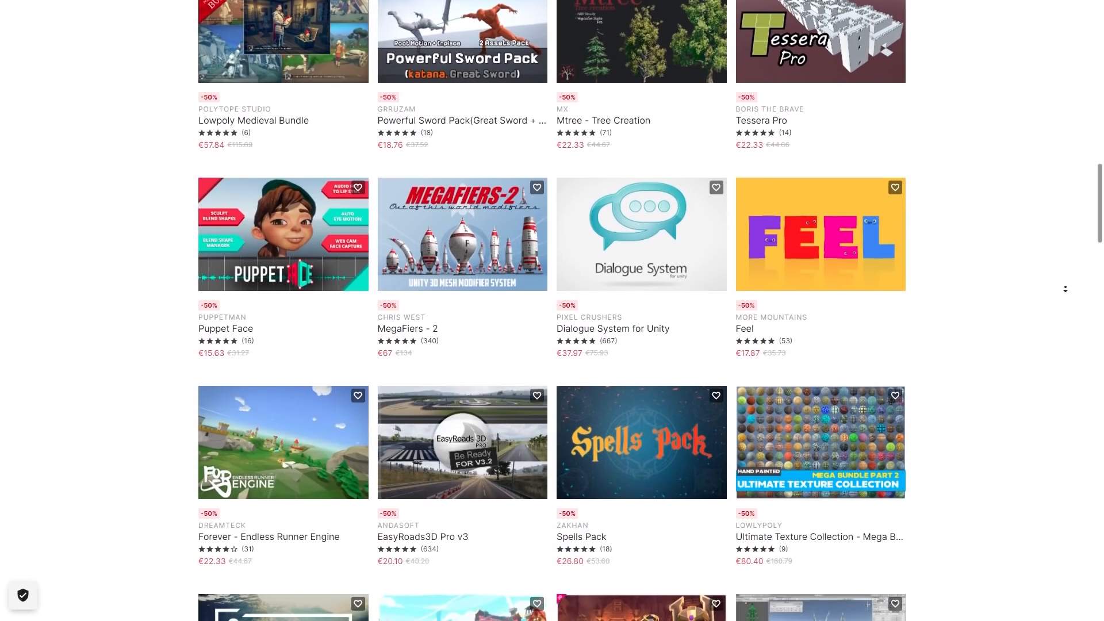
{"action": "scroll", "scroll_direction": "down", "scroll_amount": 3}
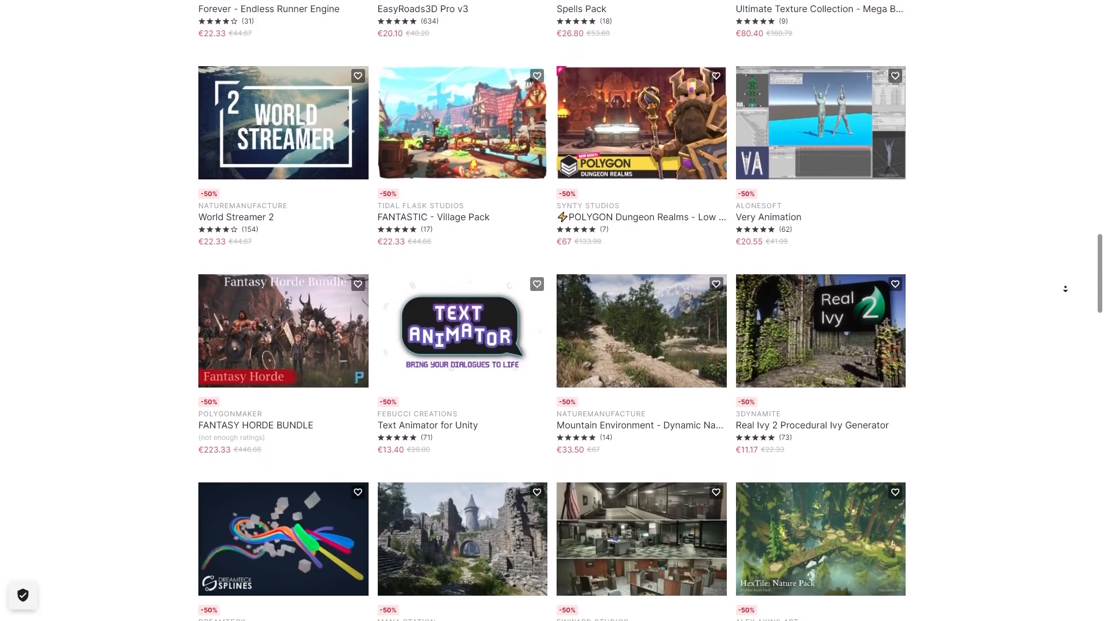
{"action": "scroll", "scroll_direction": "down", "scroll_amount": 3}
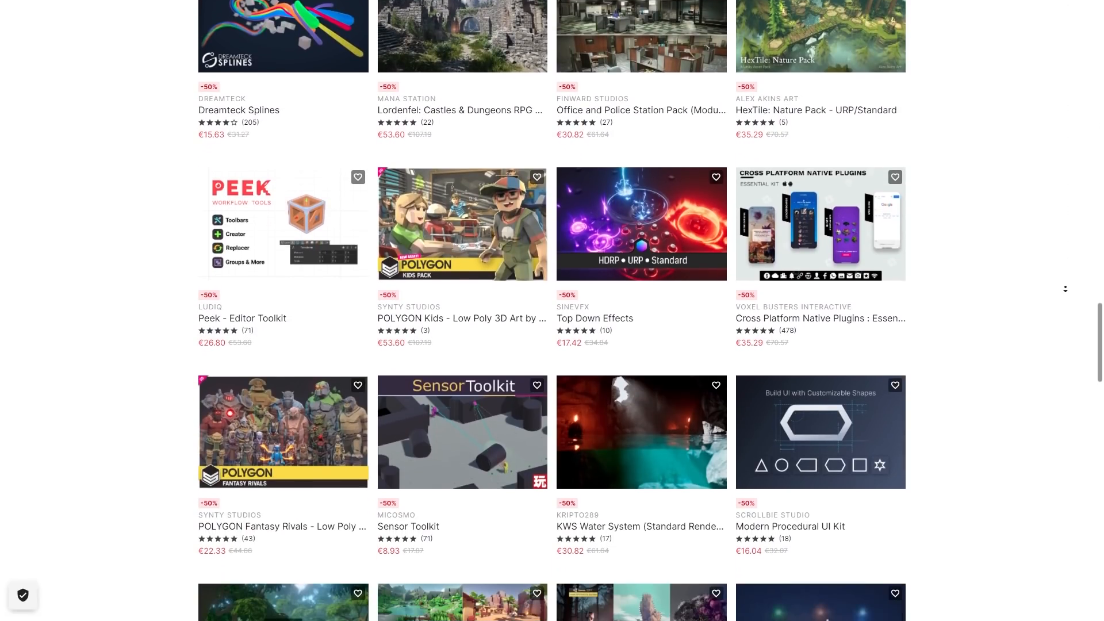